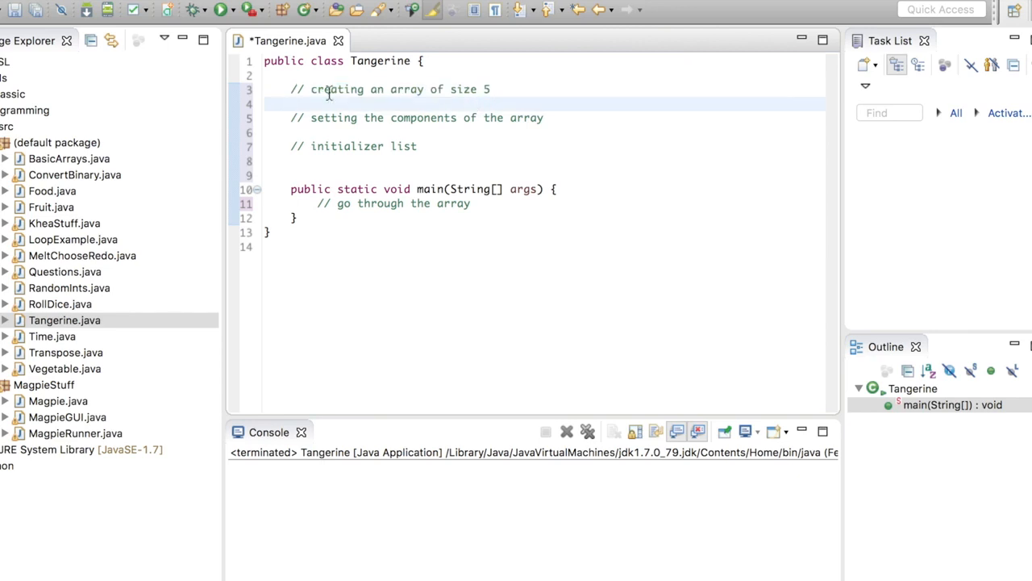
# - Write the field declaration int[] intArray = new int[5]; below the array-size comment
pyautogui.click(293, 104)
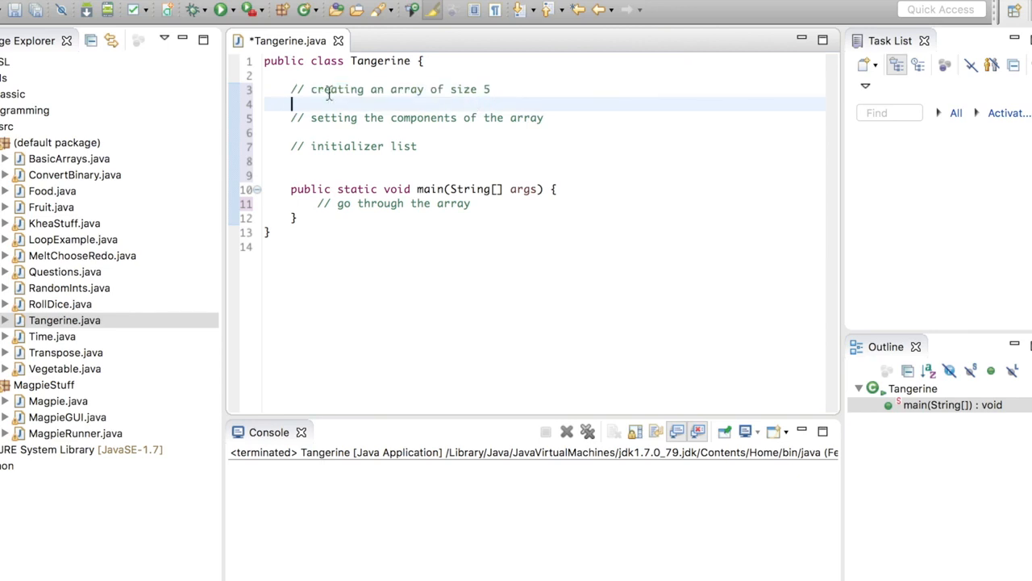
pyautogui.write('int')
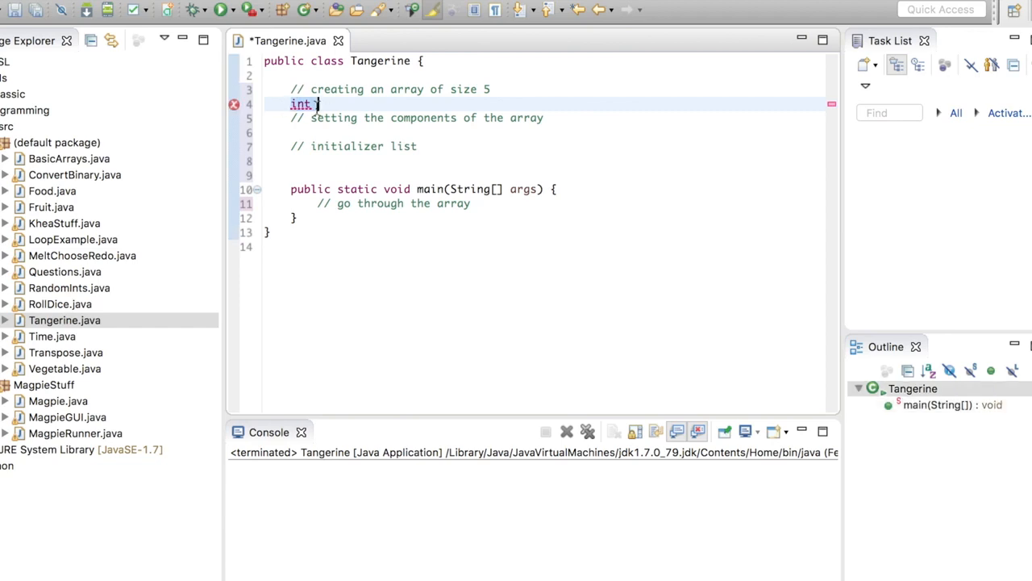
pyautogui.write('[]')
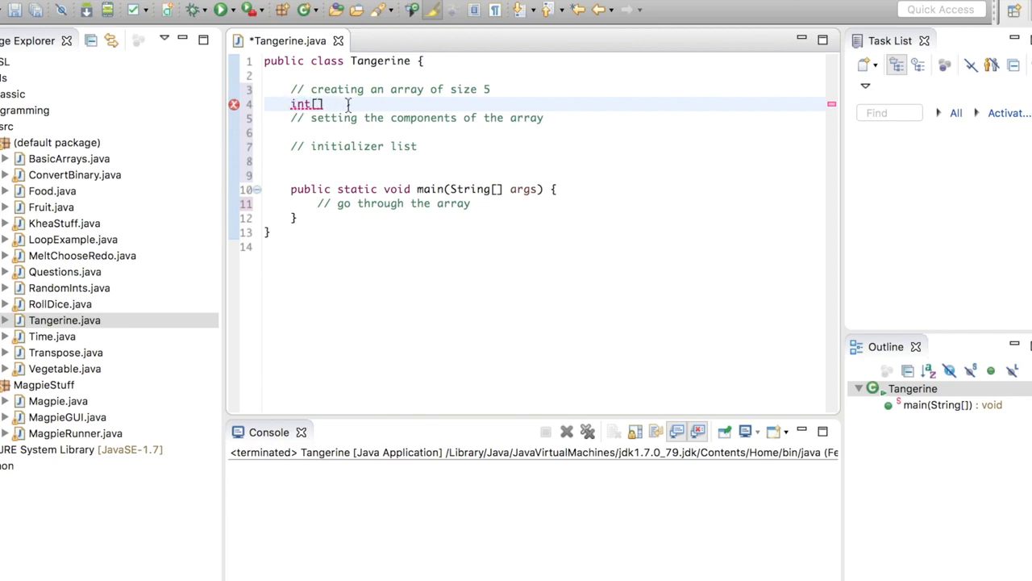
pyautogui.write('intArray =')
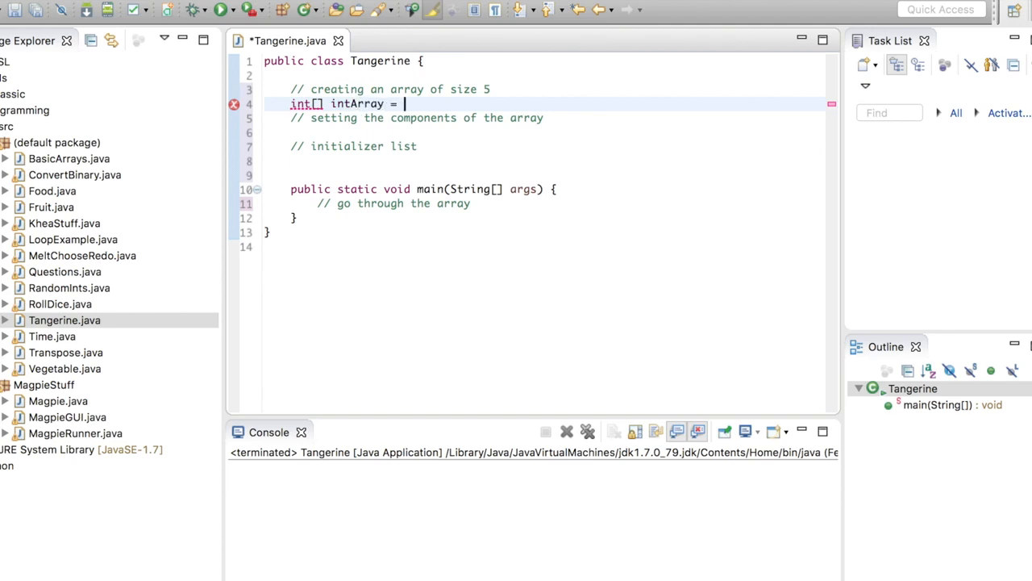
pyautogui.write('new')
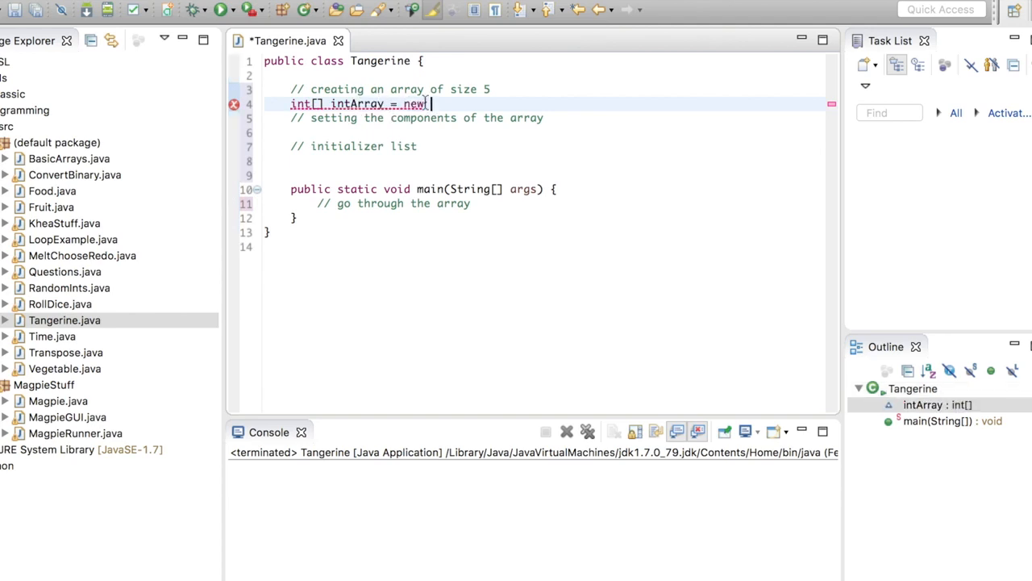
pyautogui.write('int[];')
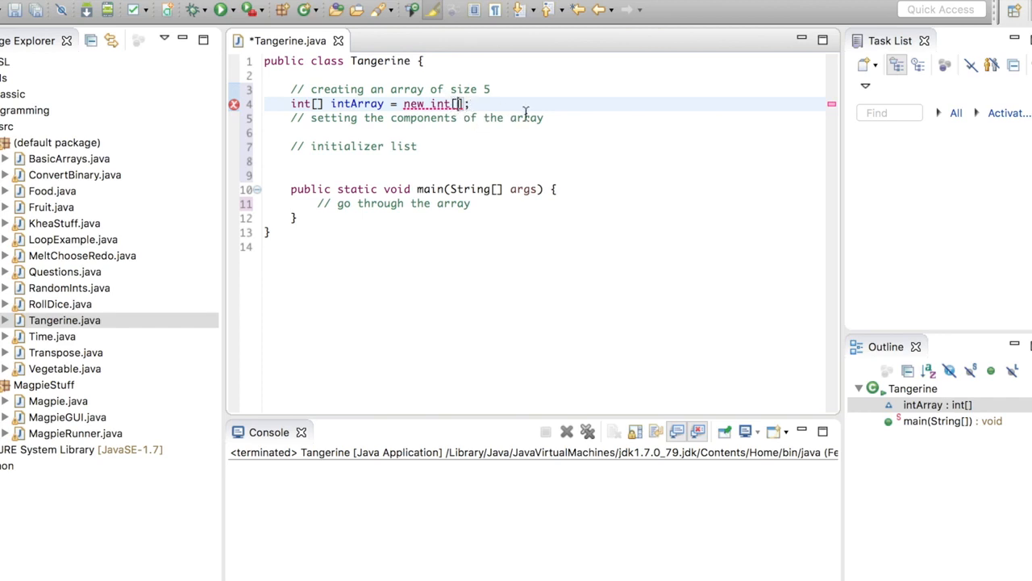
pyautogui.write('5')
pyautogui.write('int')
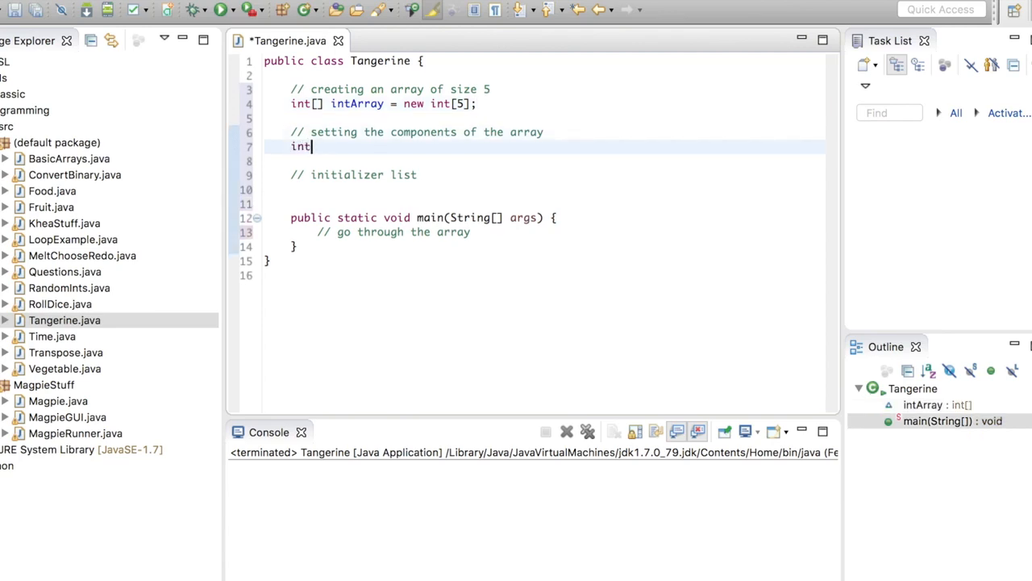
# - Add the comment '// start from index 0' and assign intArray[0] = 2;
pyautogui.write('Array[]')
pyautogui.click(556, 103)
pyautogui.write(' // st')
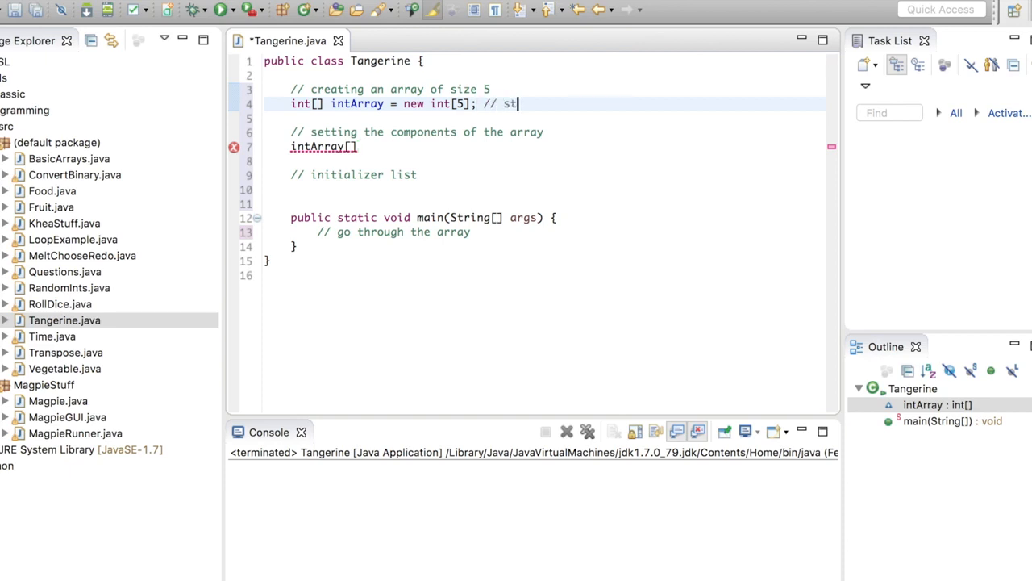
pyautogui.write('art from index 0')
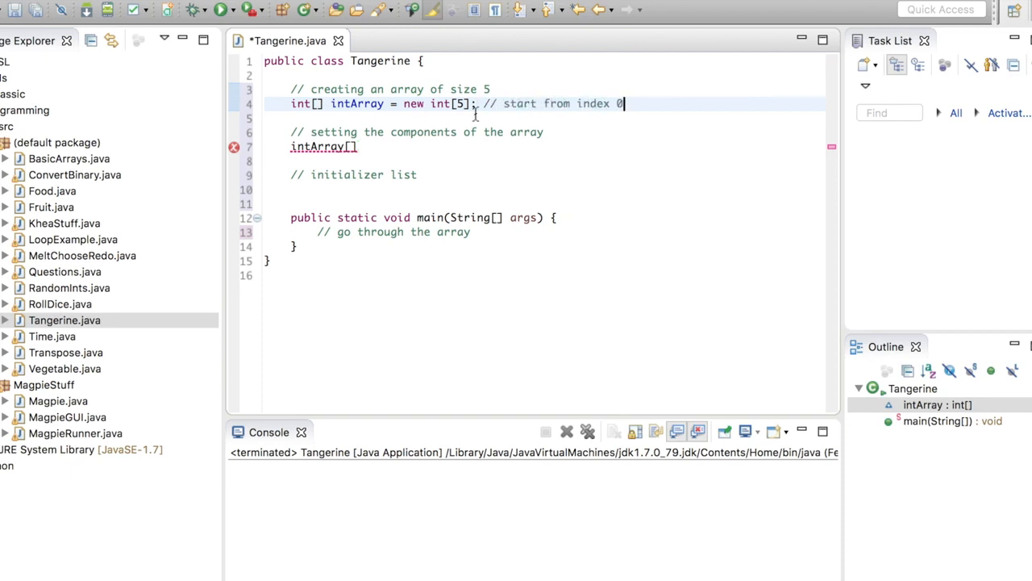
pyautogui.moveTo(562, 119)
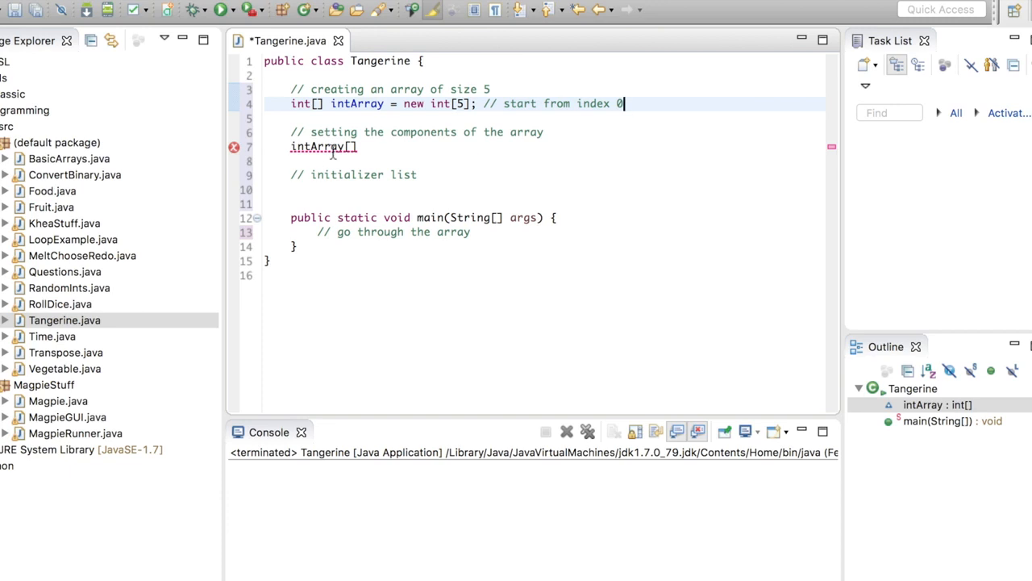
pyautogui.click(355, 147)
pyautogui.write('0')
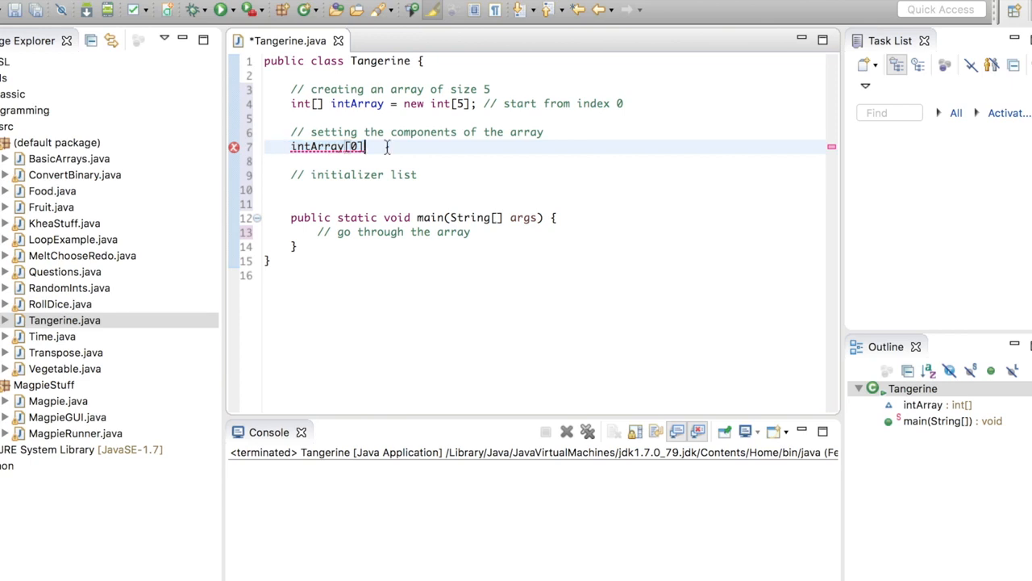
pyautogui.write('=')
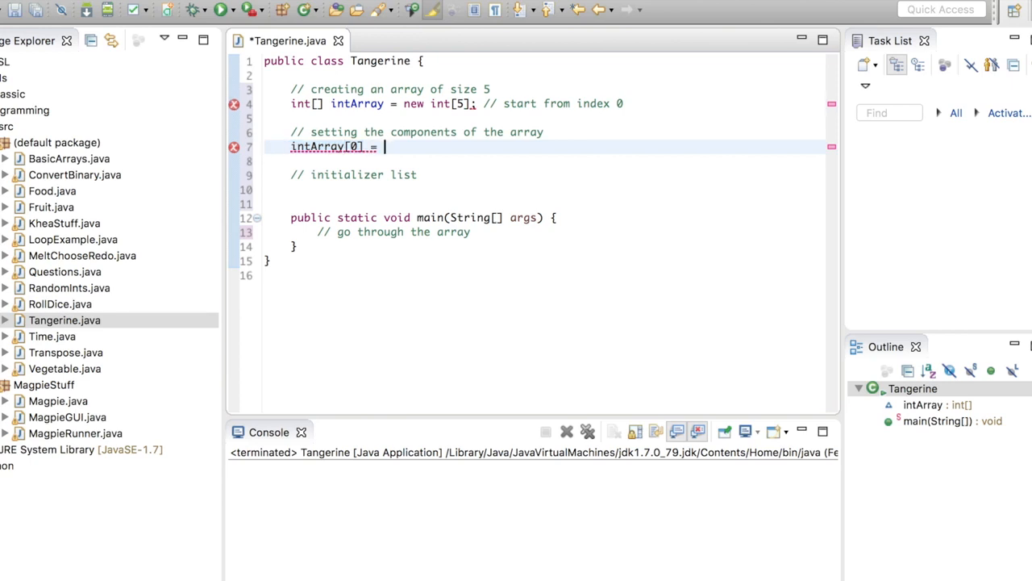
pyautogui.write('2;')
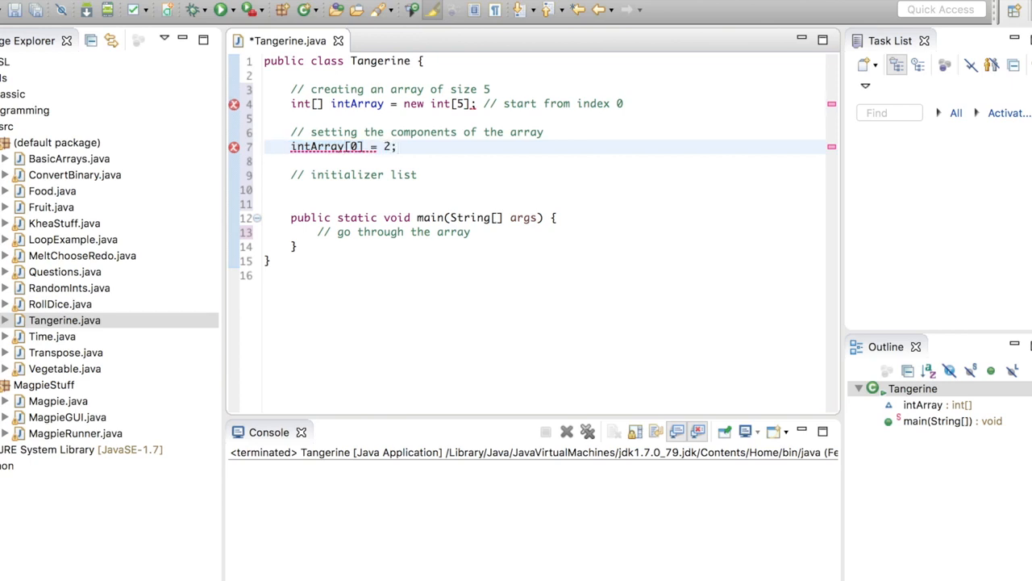
# - Assign intArray[1] = 2; on the next line
pyautogui.write('int')
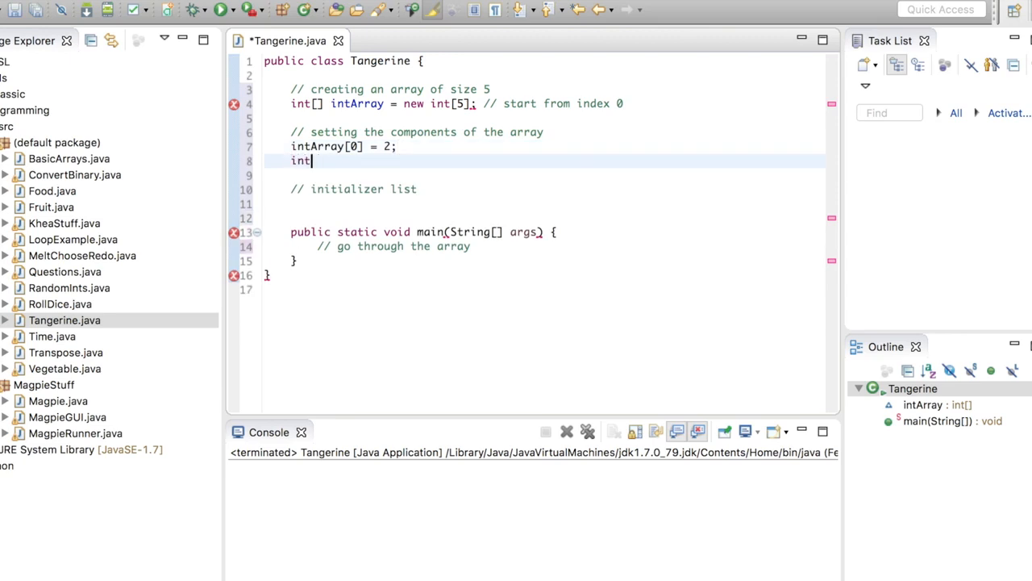
pyautogui.write('Array[1] =')
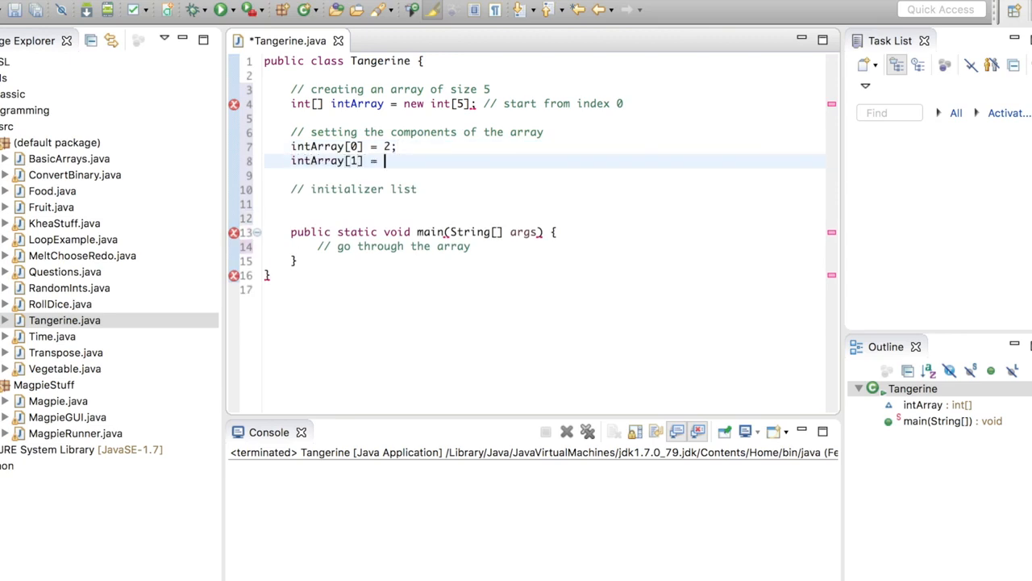
pyautogui.write('2;')
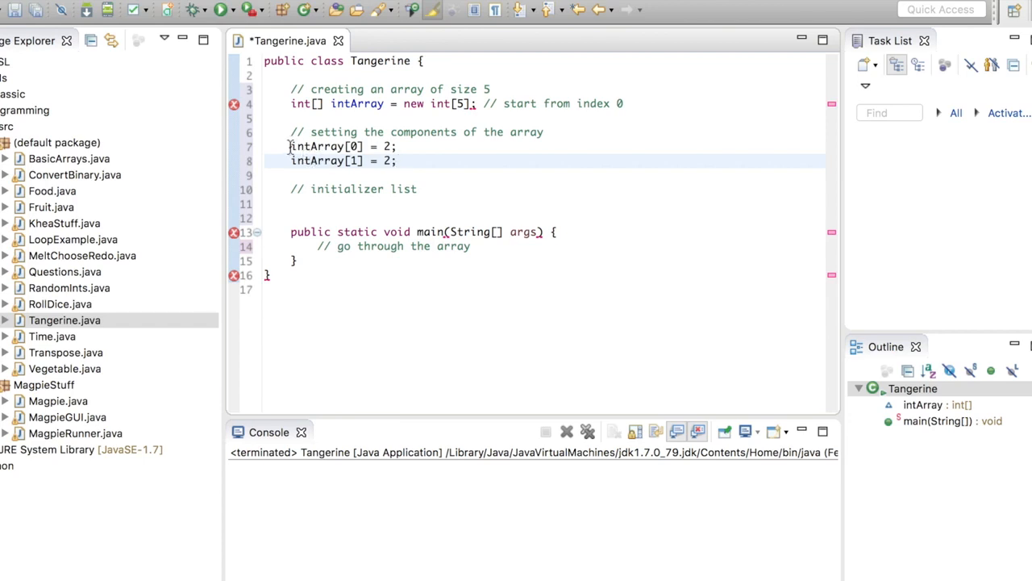
pyautogui.click(397, 161)
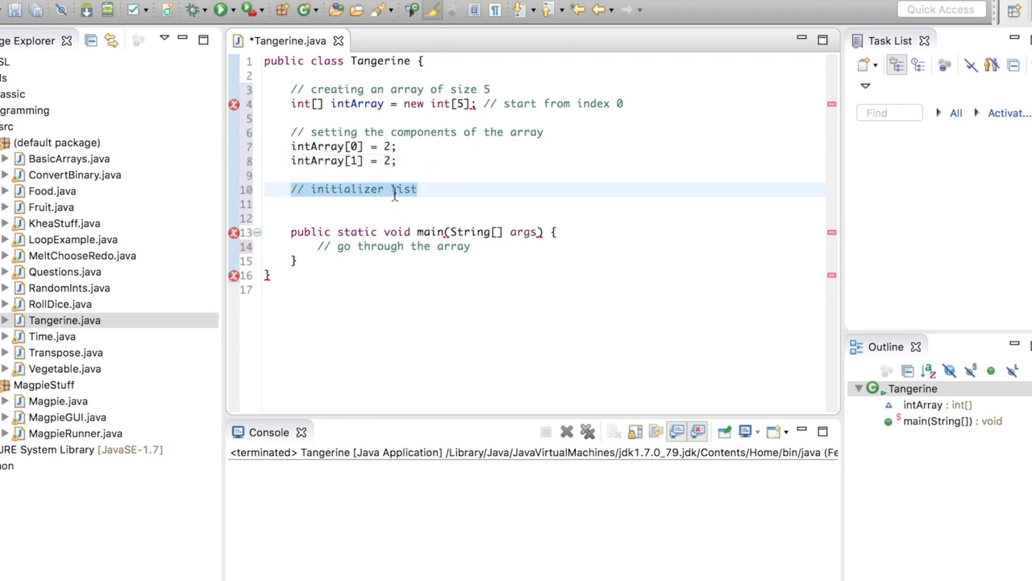
# - Declare int[] intArray2 = {3, 5, 2, 4}; under the initializer-list comment
pyautogui.press('Return')
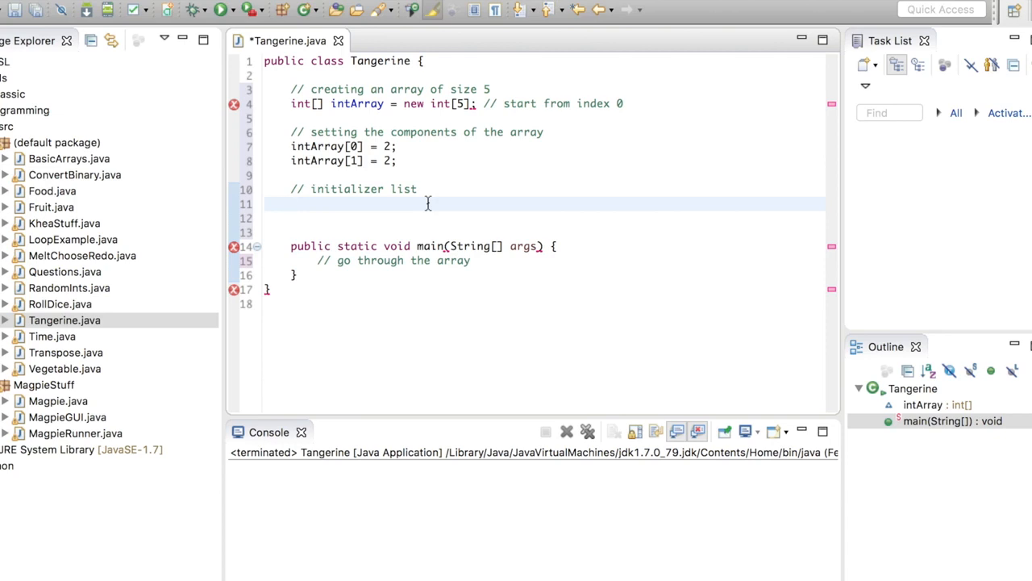
pyautogui.write('int[]')
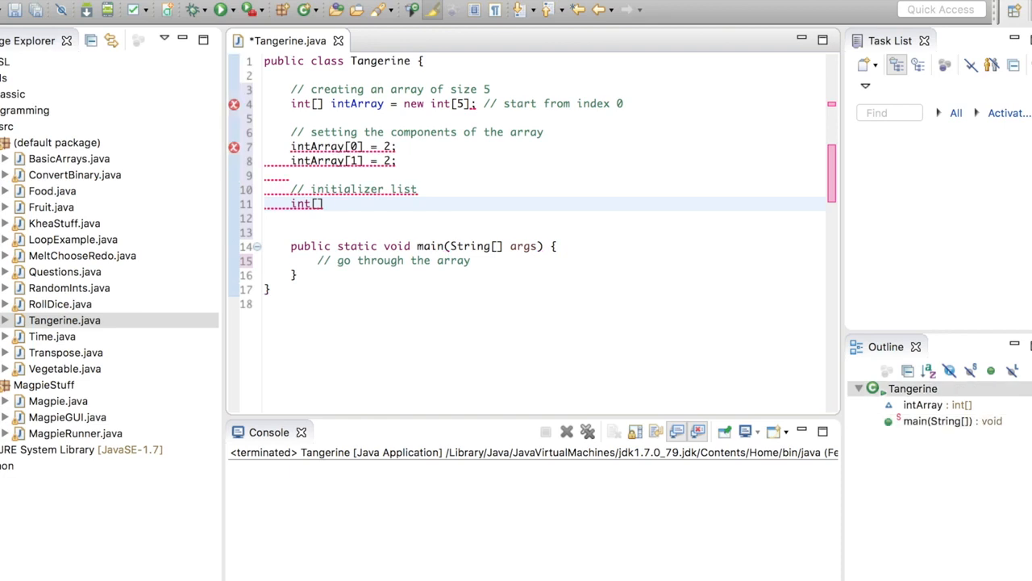
pyautogui.write('intArray')
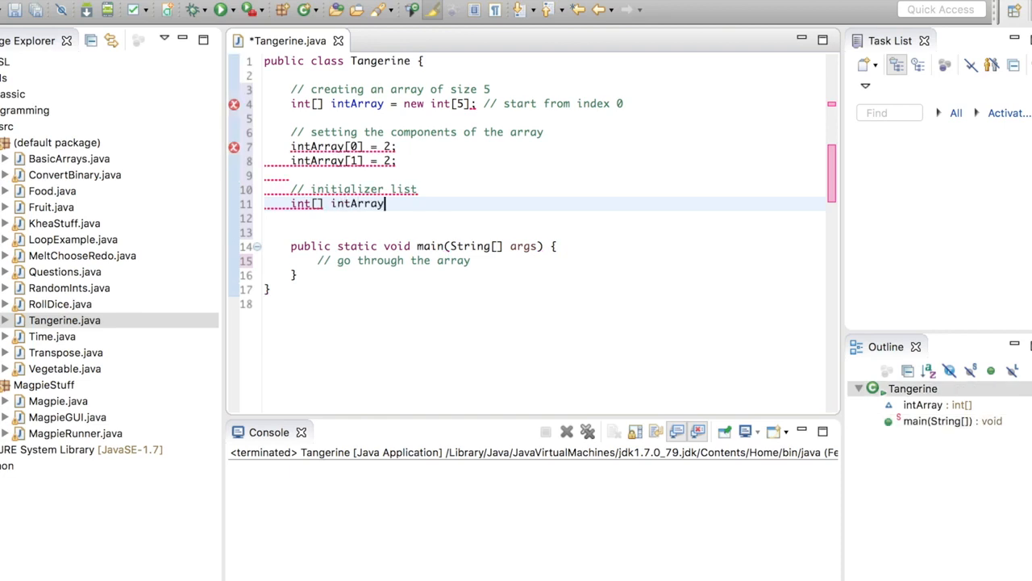
pyautogui.write('2 = {')
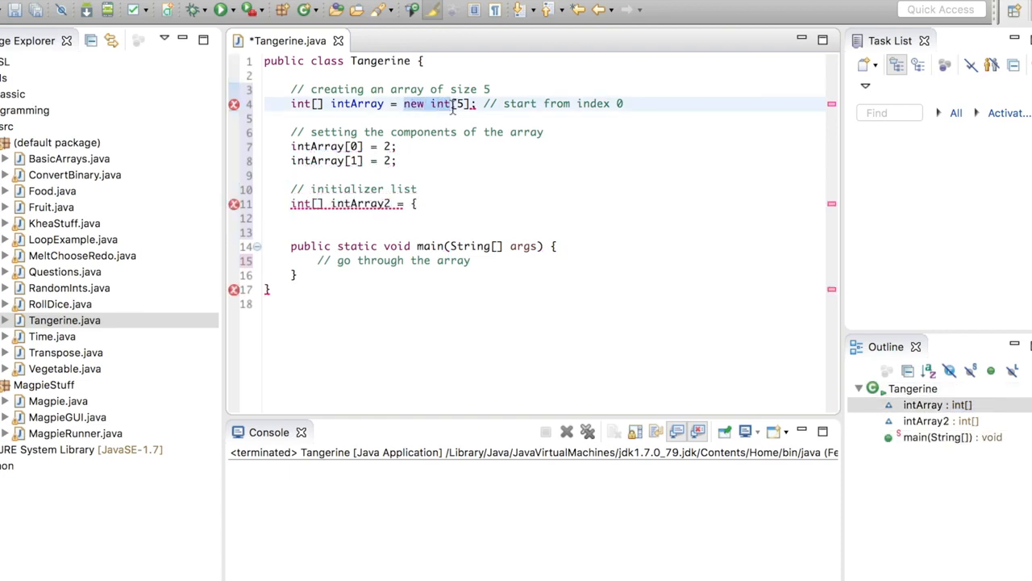
pyautogui.click(449, 204)
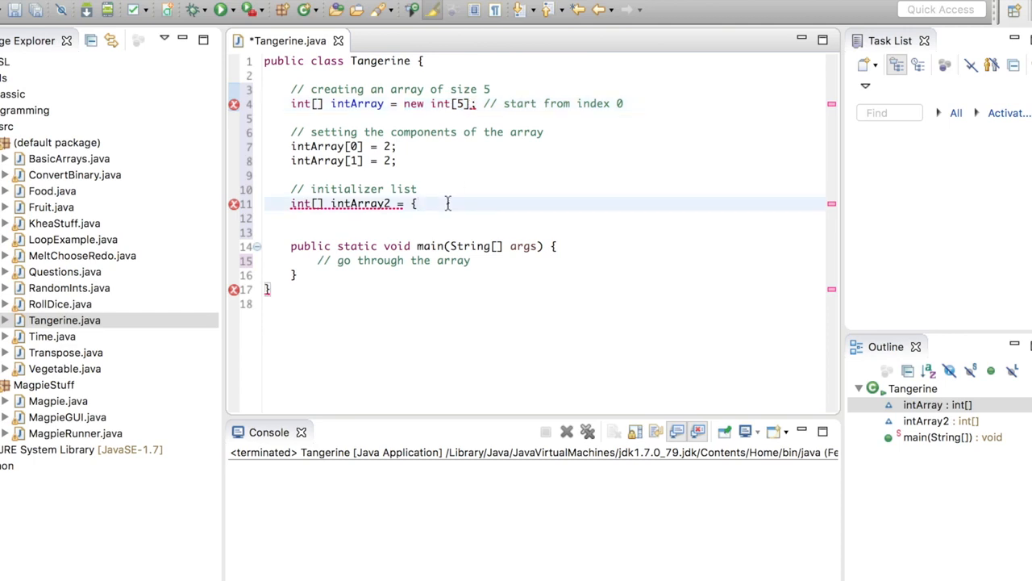
pyautogui.write('3, 5,')
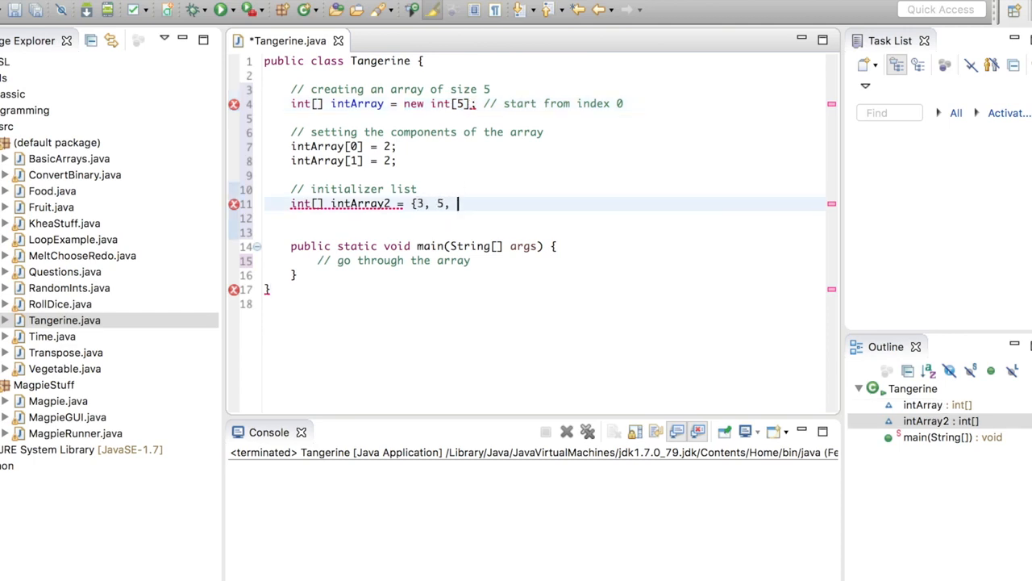
pyautogui.write('2, 4};')
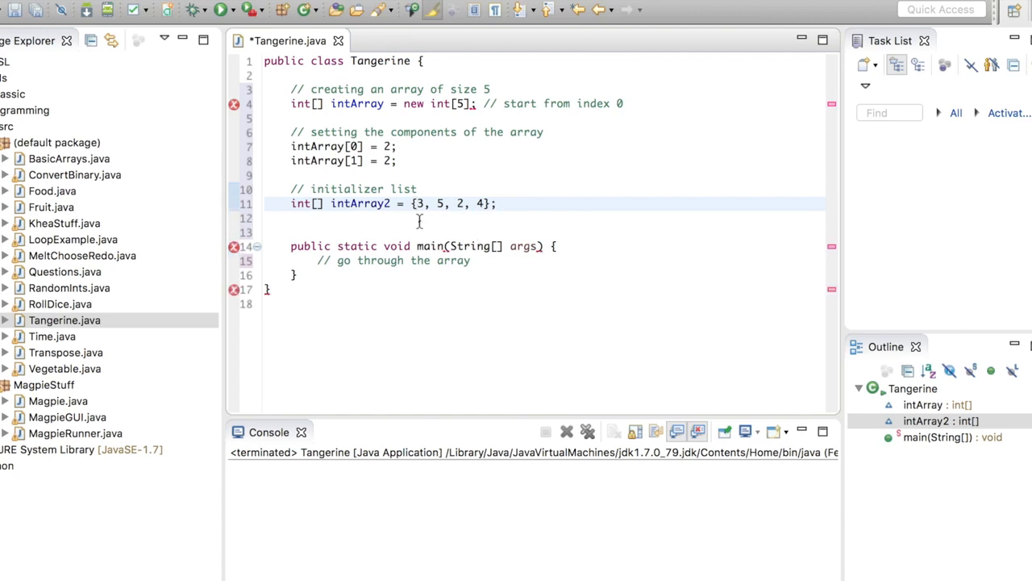
pyautogui.moveTo(347, 208)
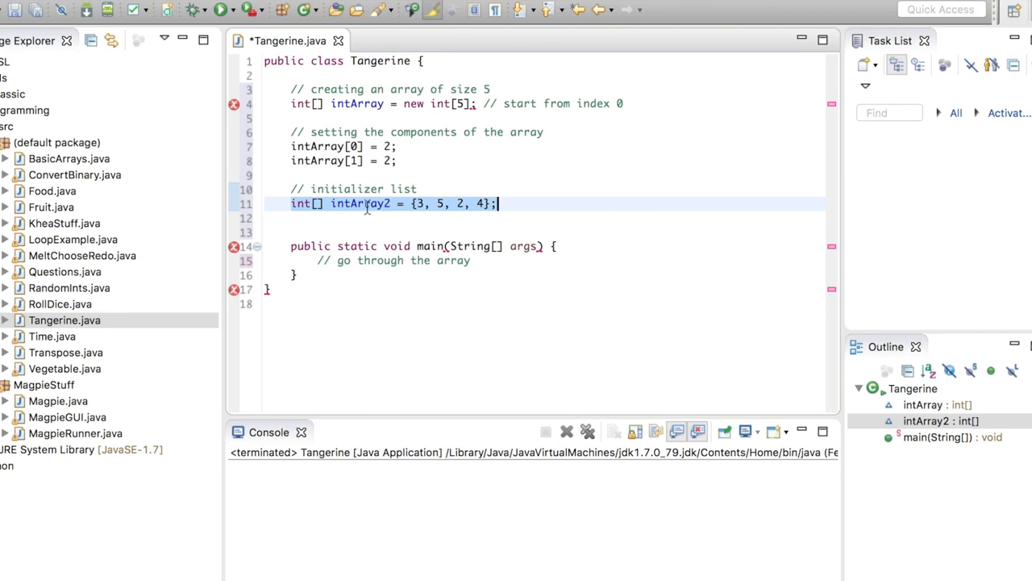
pyautogui.click(425, 203)
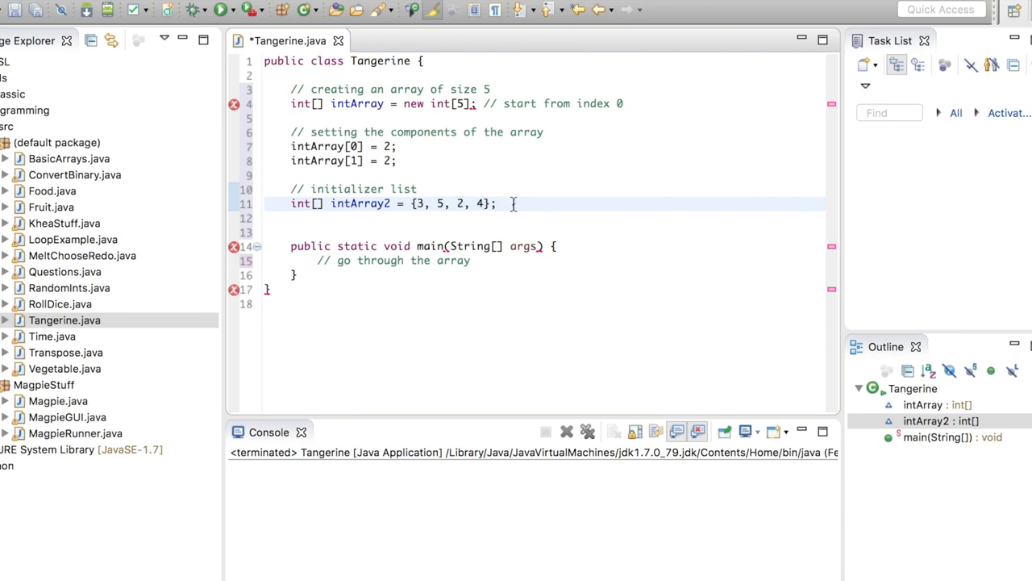
pyautogui.click(497, 203)
pyautogui.write('//')
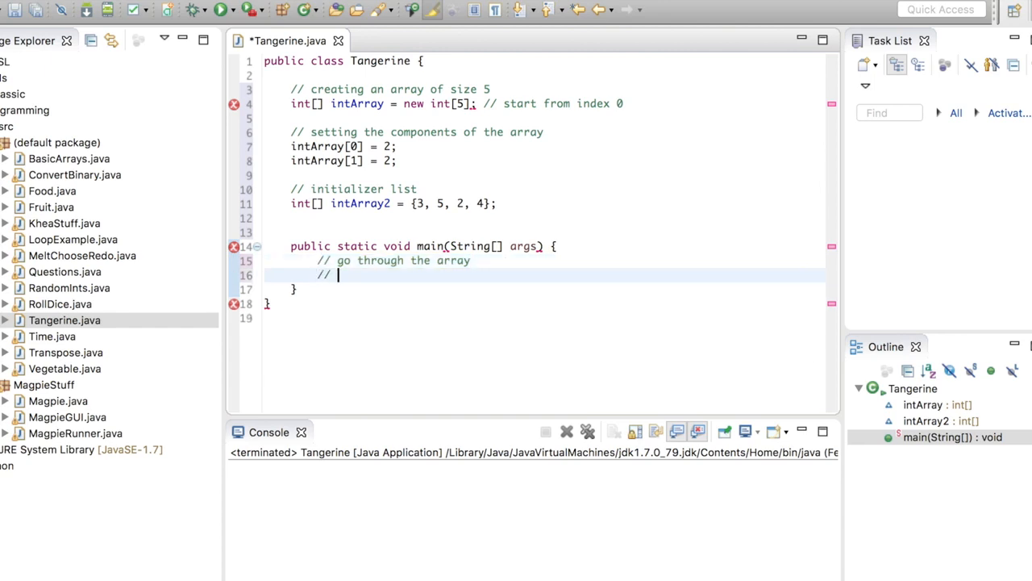
# - Add the 'print out each item' comment and a for loop from i = 0 to intArray.length
pyautogui.write('print out each ite')
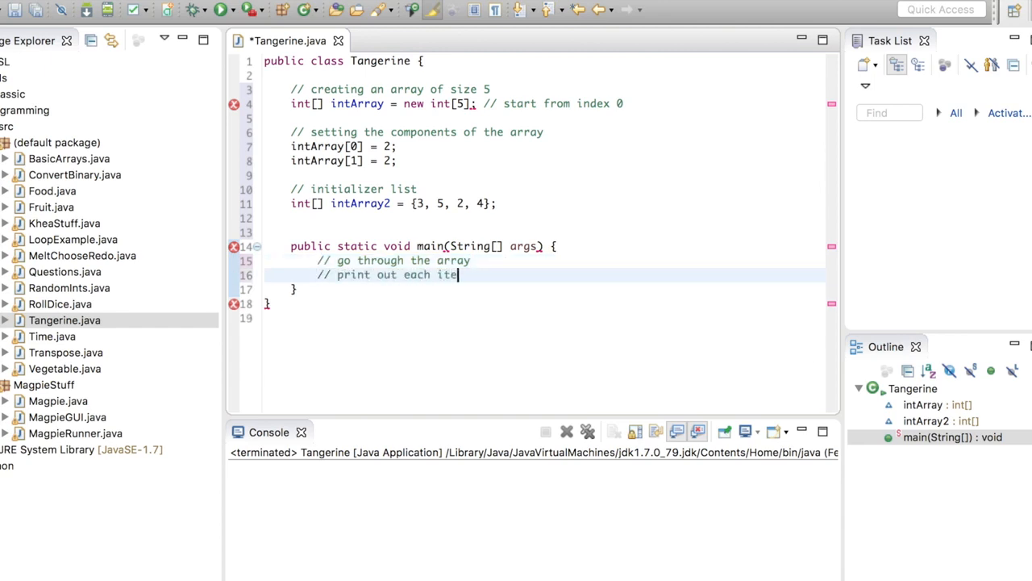
pyautogui.press('Return')
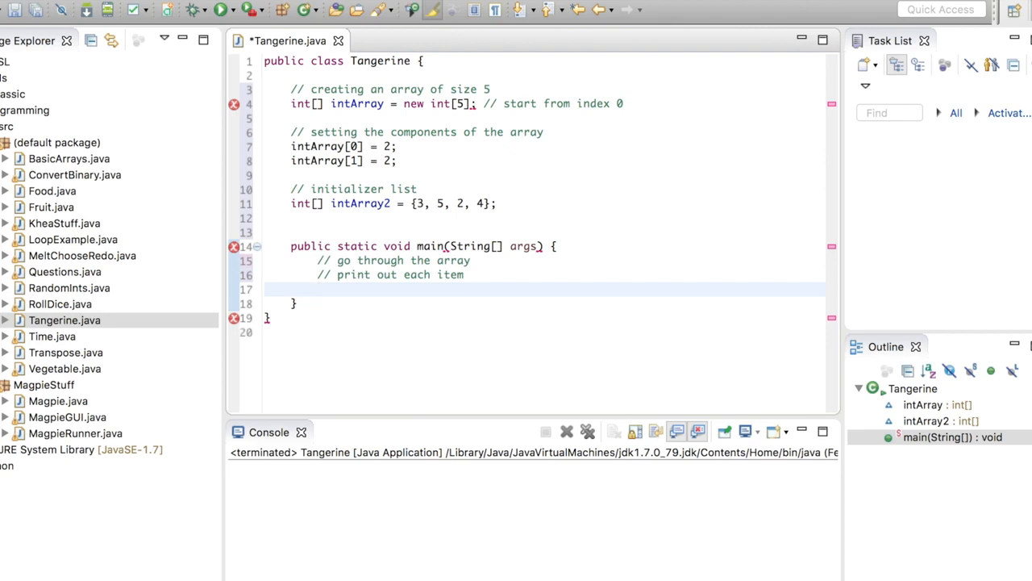
pyautogui.write('for')
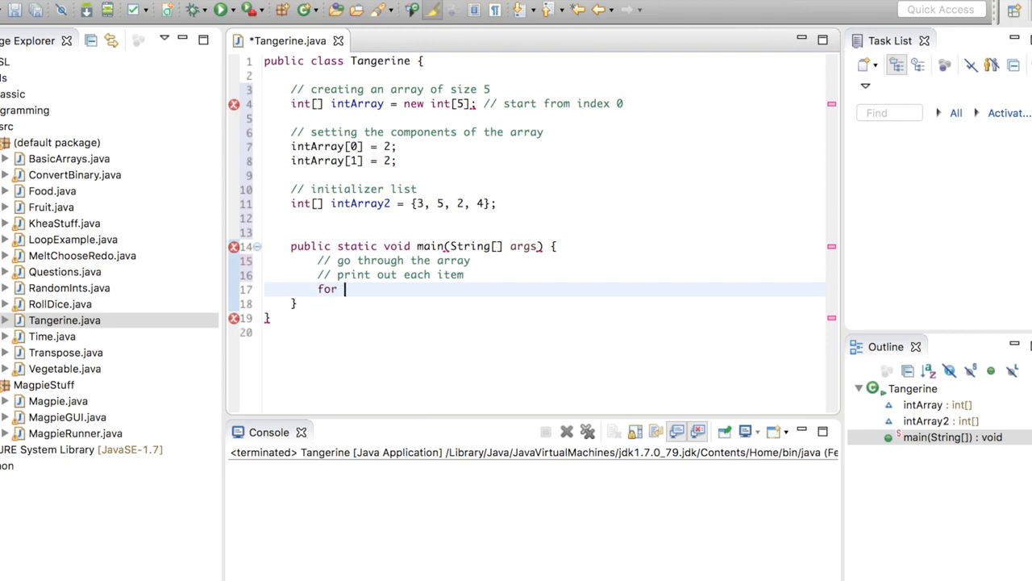
pyautogui.write('(int i =0')
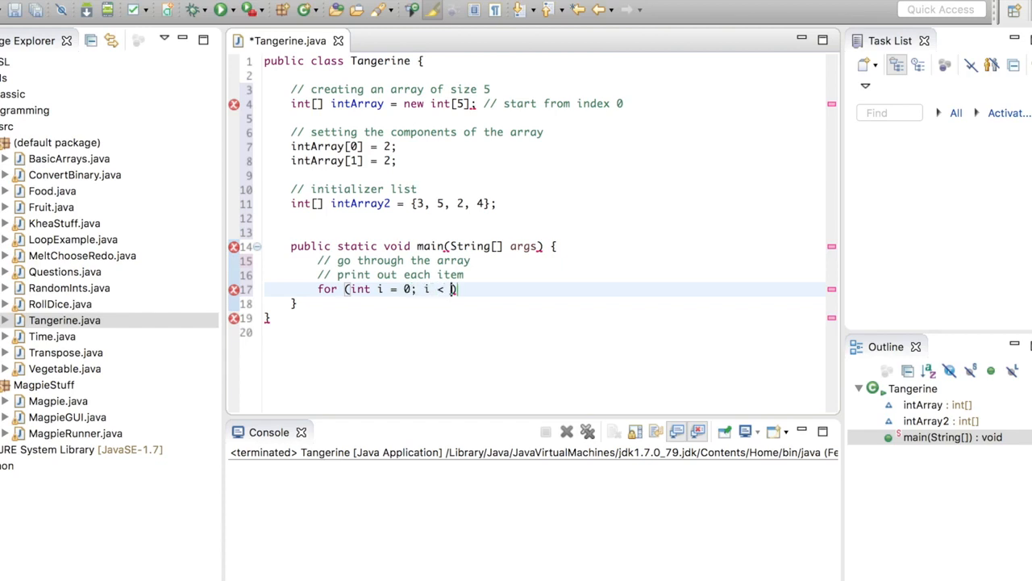
pyautogui.write('a)')
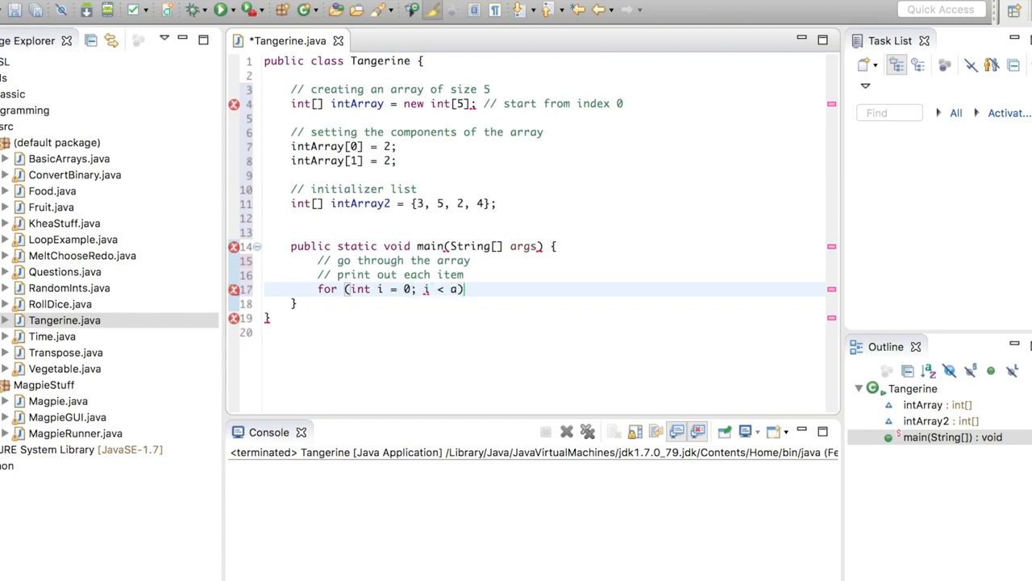
pyautogui.write('intArray.length; i++')
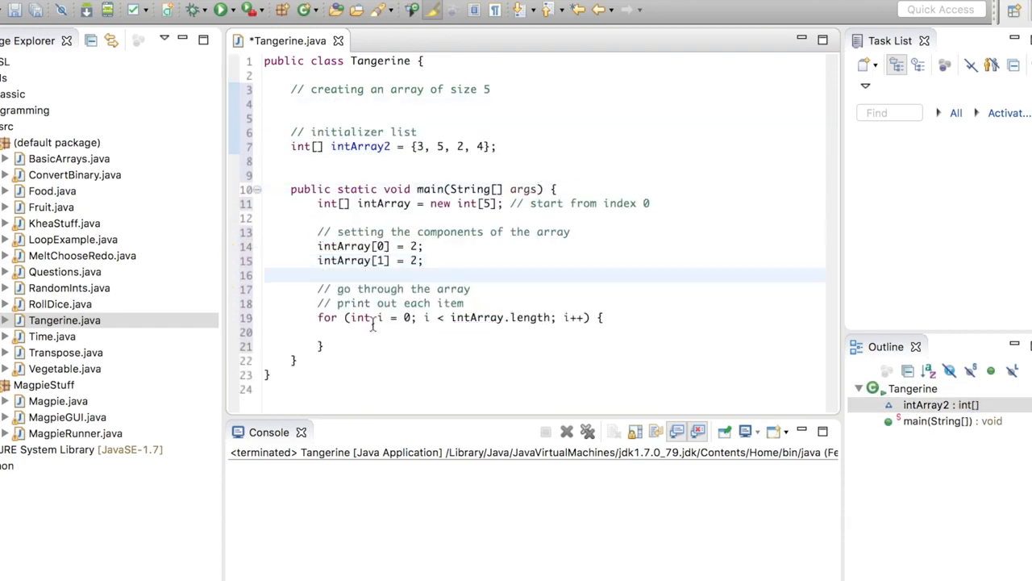
# - Print intArray[i] with System.out.println in the loop body and move the declarations into main
pyautogui.click(407, 333)
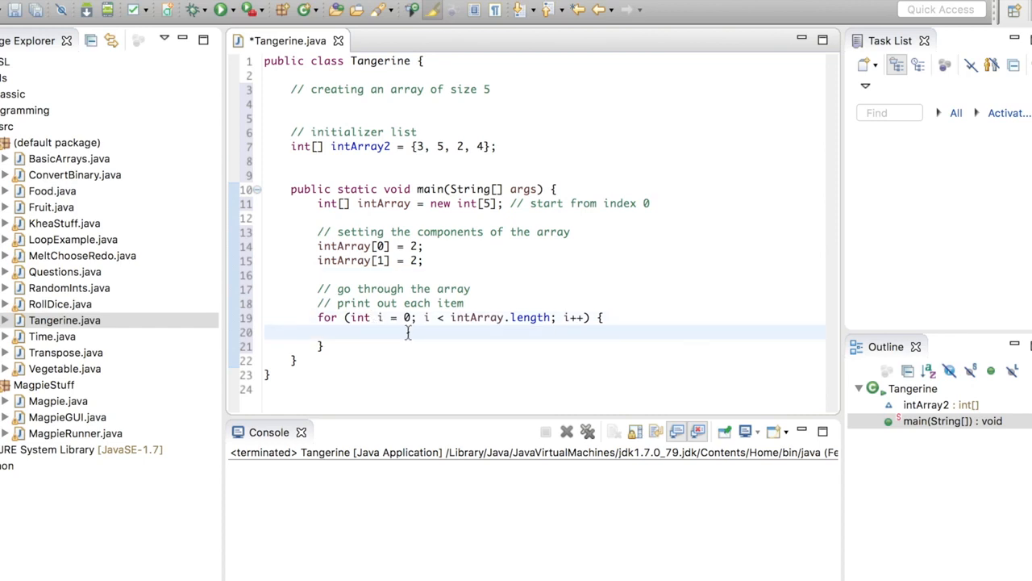
pyautogui.write('System.out.print')
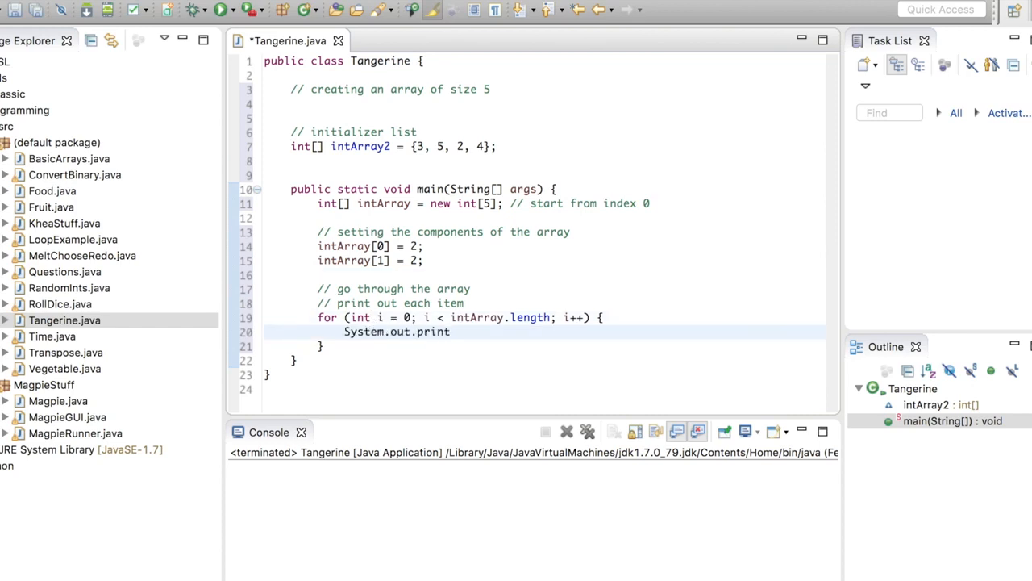
pyautogui.write('ln(intArray[')
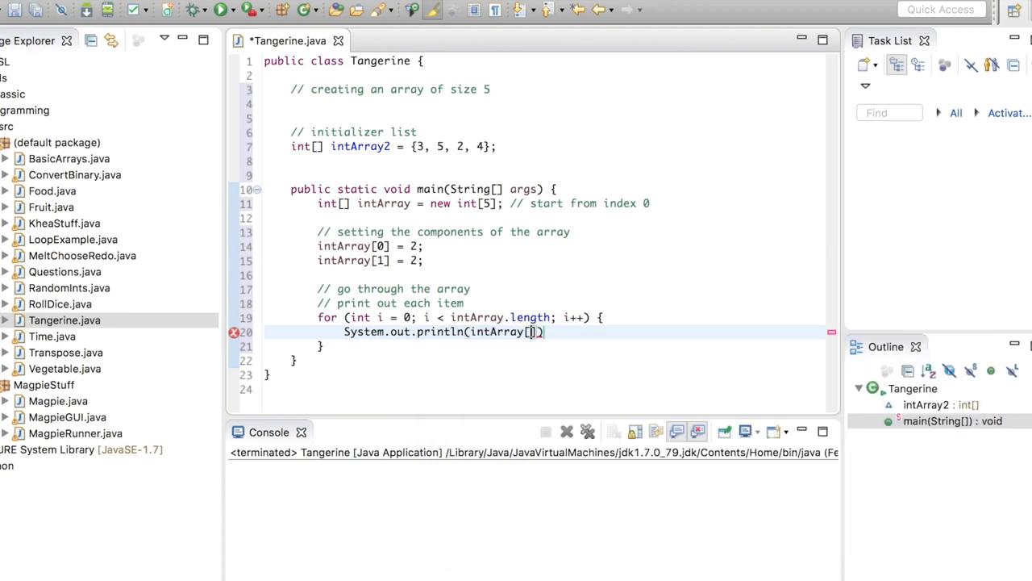
pyautogui.write('i];')
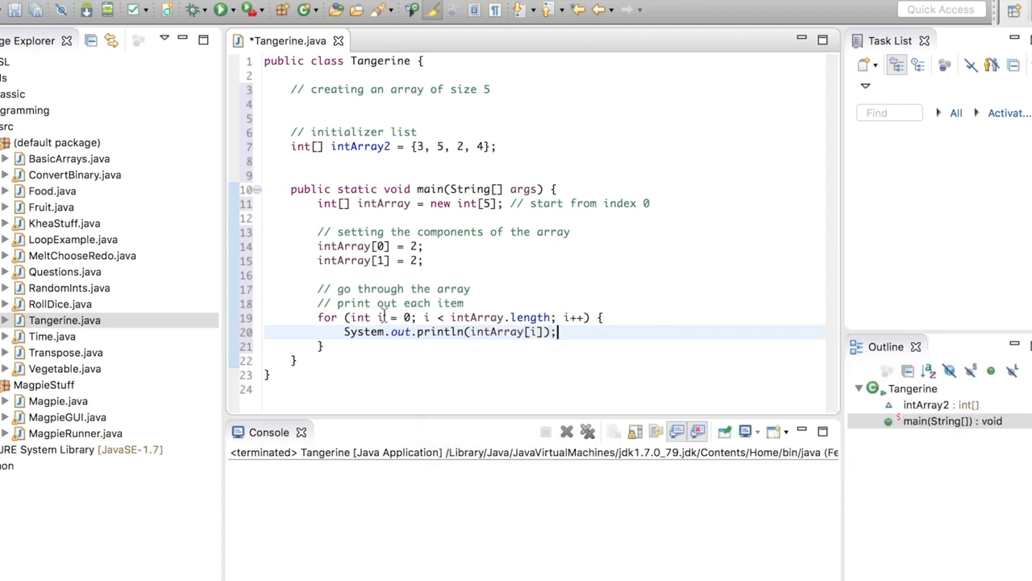
pyautogui.click(406, 316)
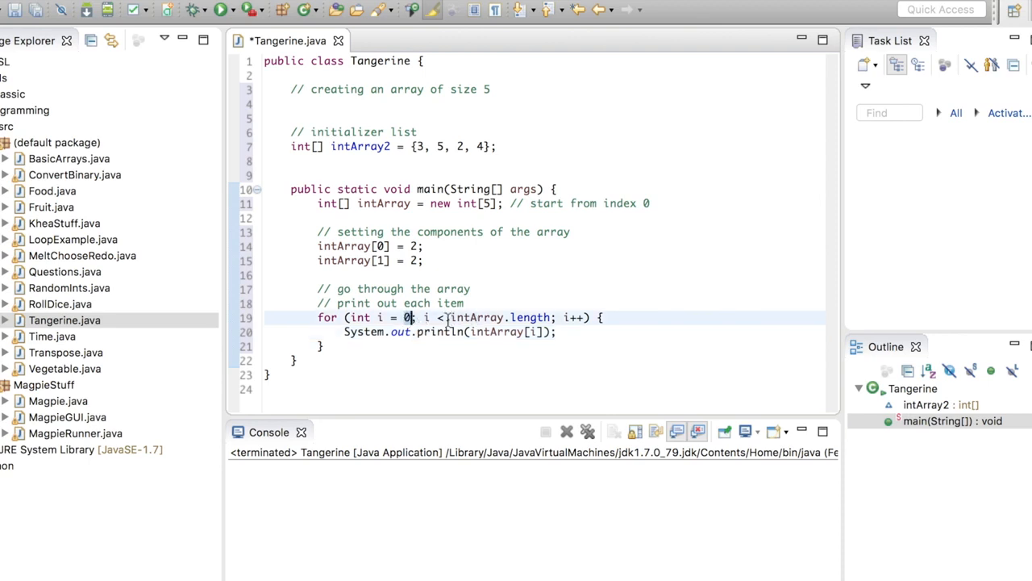
pyautogui.doubleClick(495, 316)
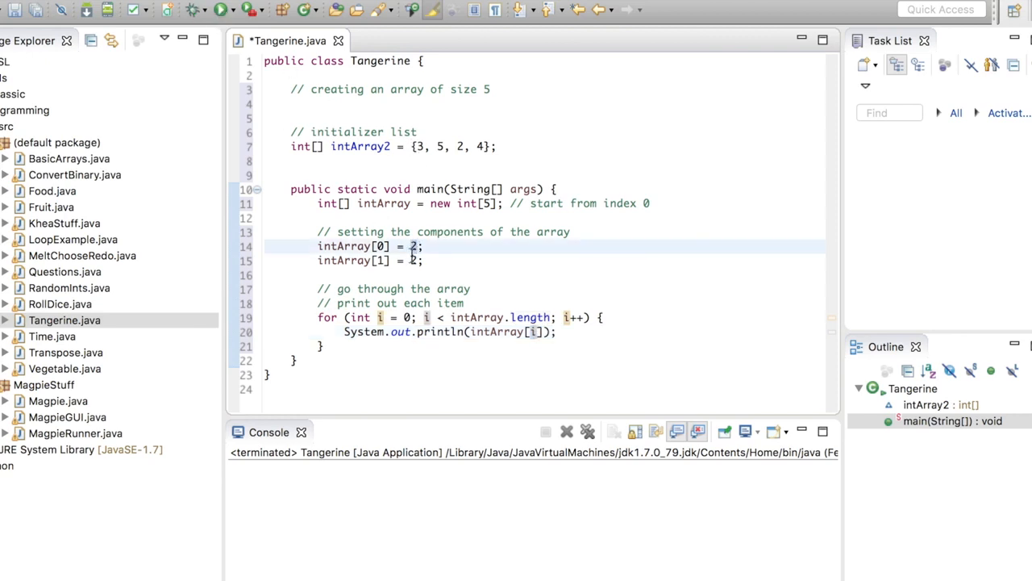
pyautogui.click(427, 259)
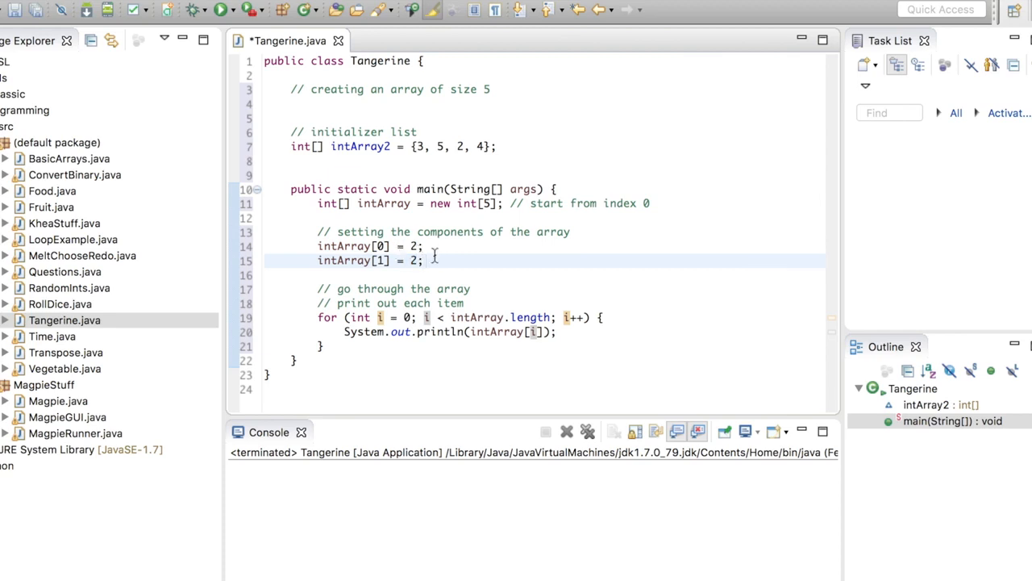
pyautogui.click(425, 259)
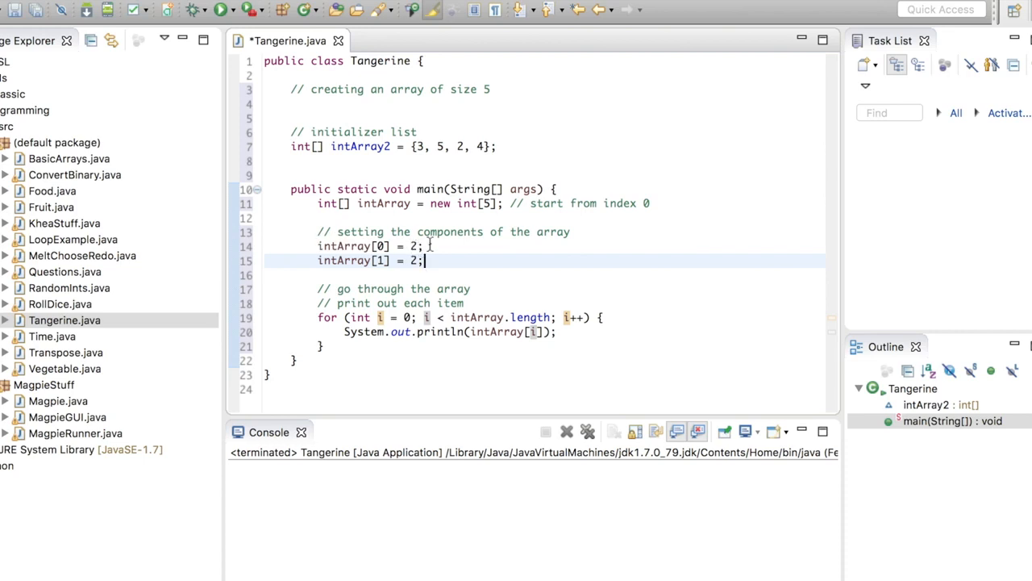
# - Run Tangerine so the console prints 2, 2, 0, 0, 0
pyautogui.click(220, 9)
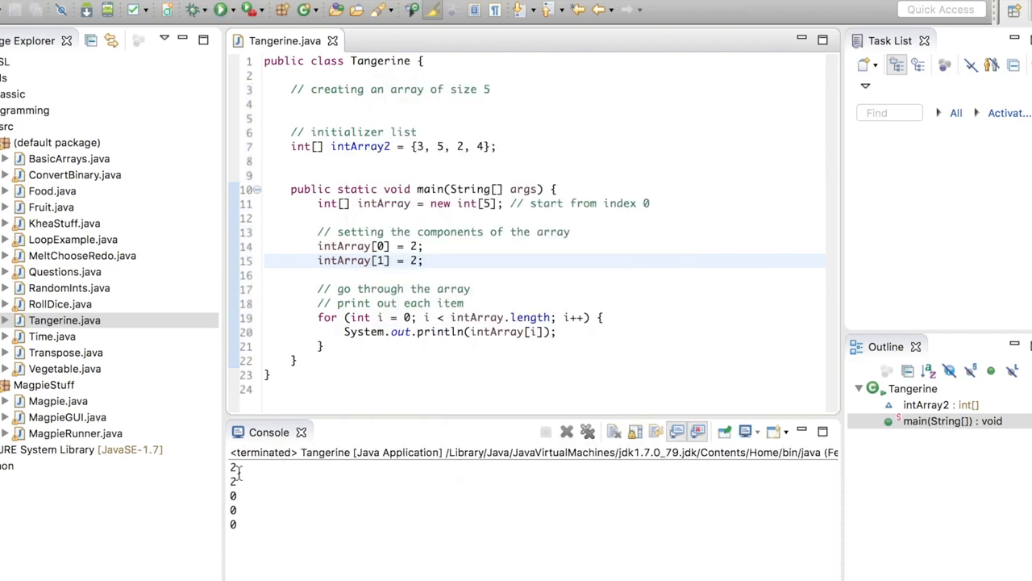
pyautogui.moveTo(493, 369)
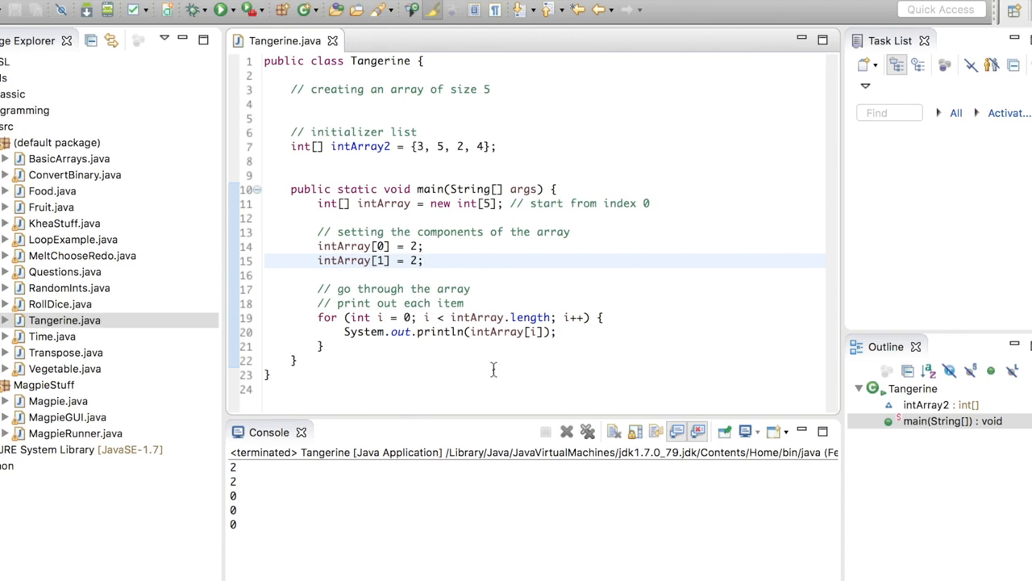
pyautogui.click(293, 132)
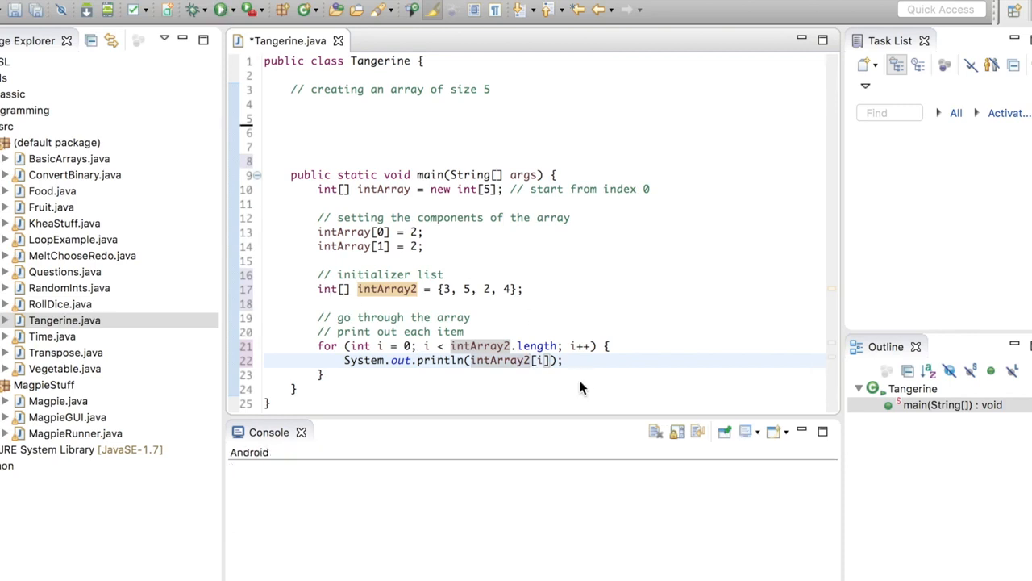
# - Save and rerun Tangerine to print 3, 5, 2, 4 from intArray2, then move below the loop
pyautogui.press('ctrl+s')
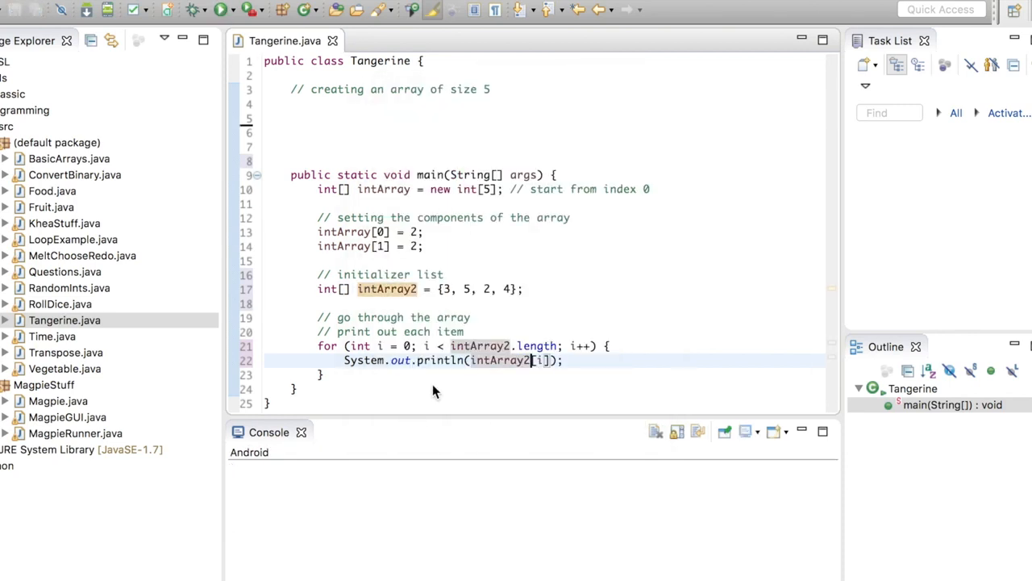
pyautogui.click(219, 10)
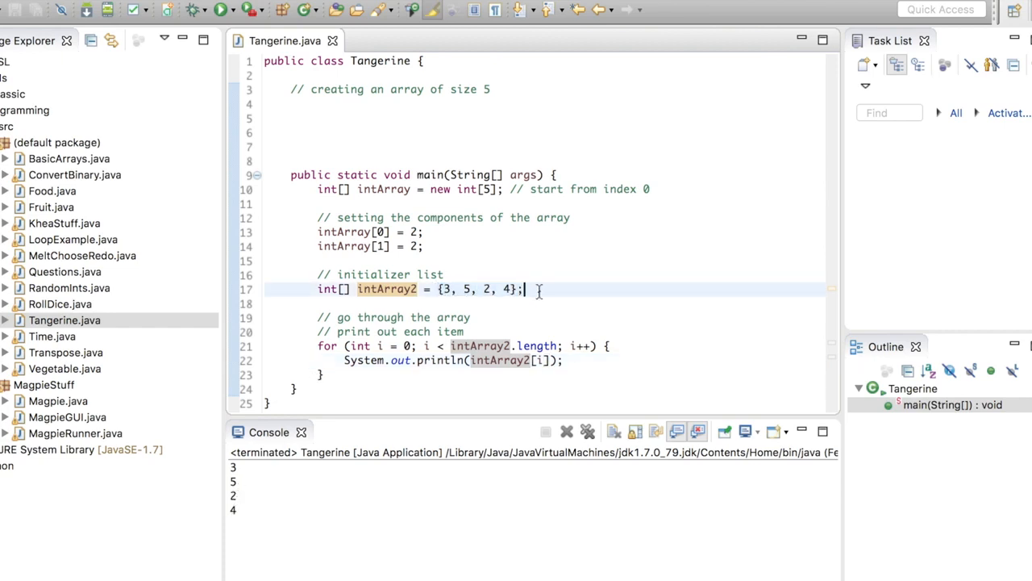
pyautogui.click(377, 374)
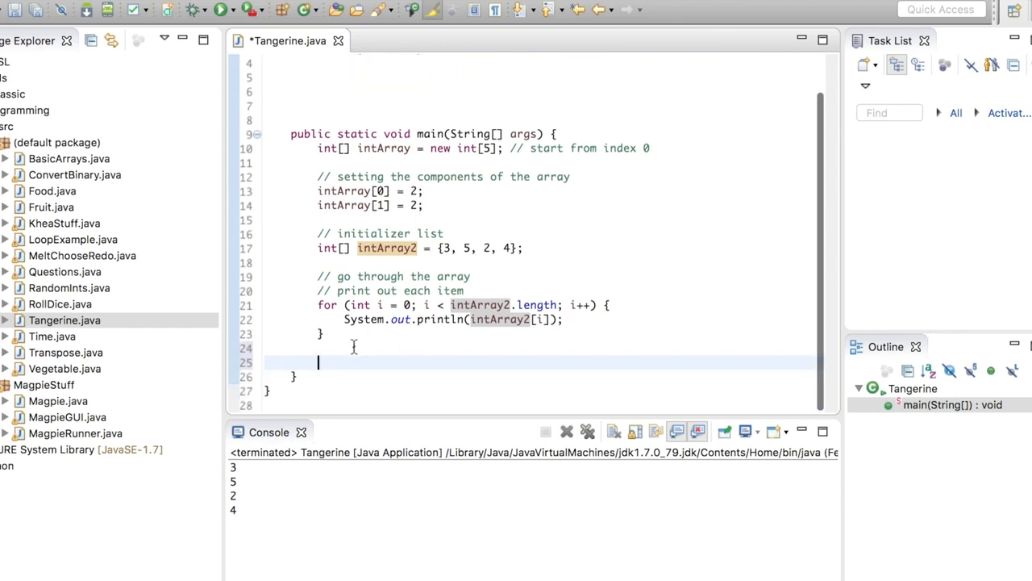
# - Add a '// for-each' comment and the loop header for (int i : intArray2) {
pyautogui.write('// for-ea')
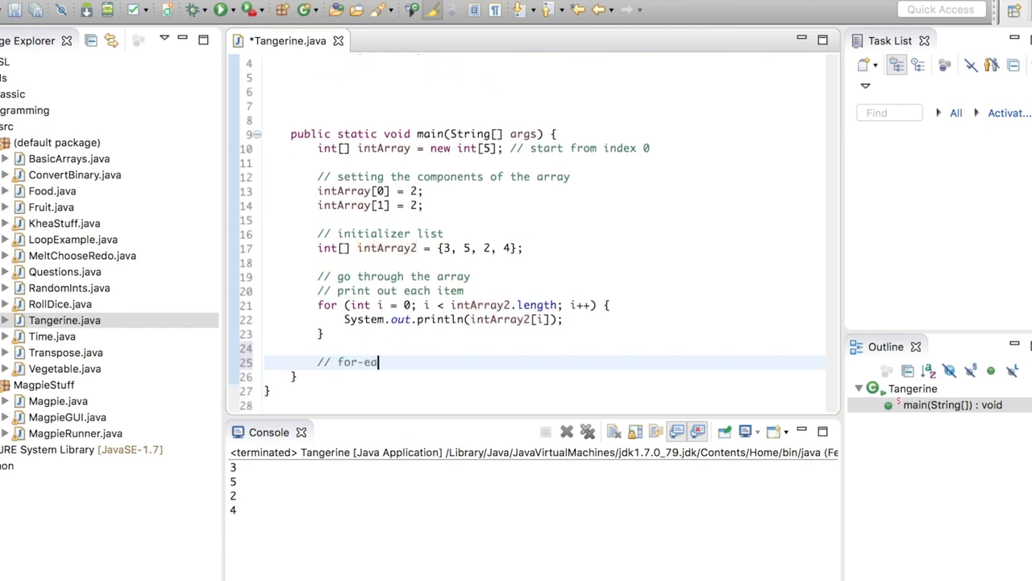
pyautogui.write('ch')
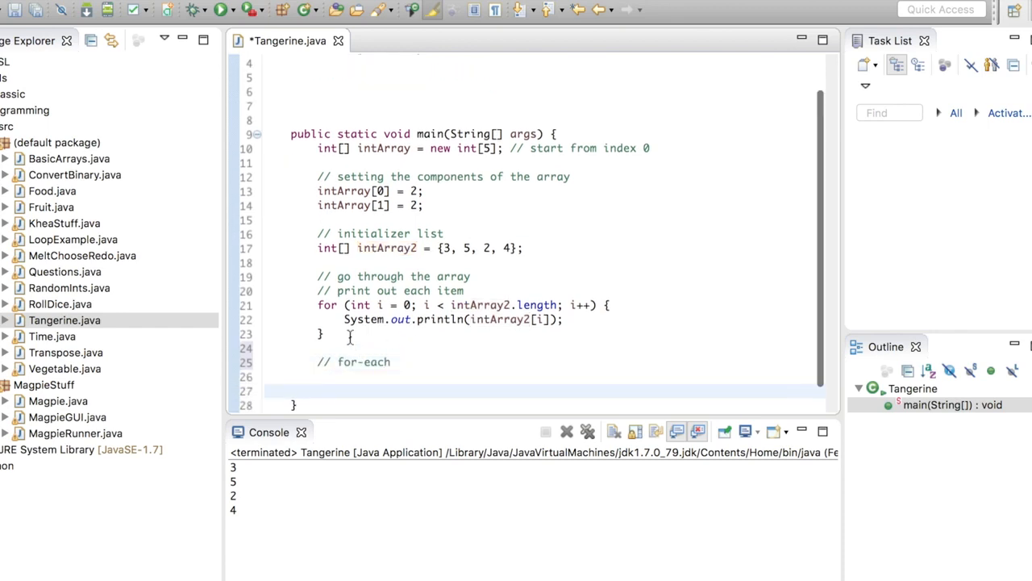
pyautogui.click(362, 377)
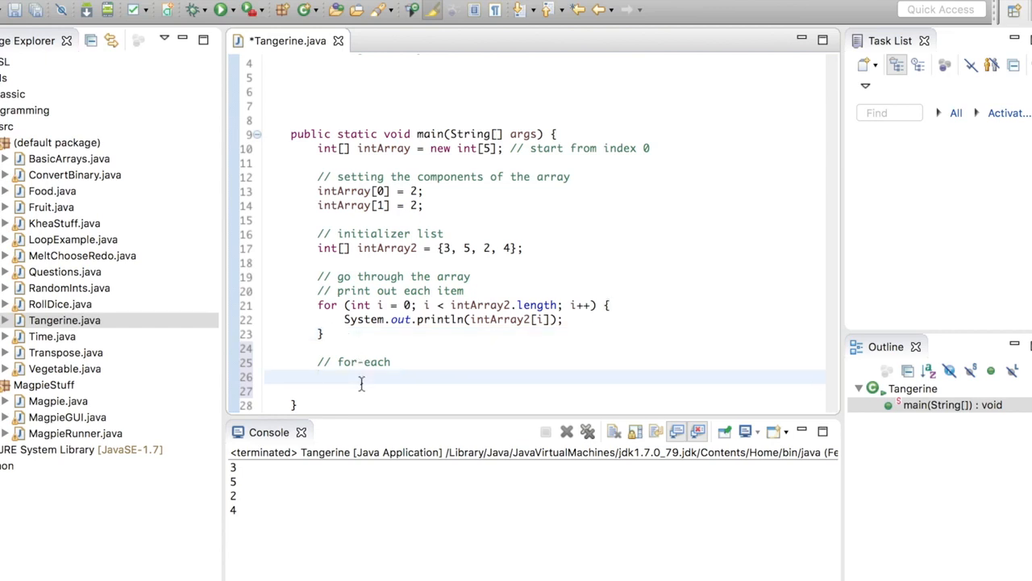
pyautogui.write('for (')
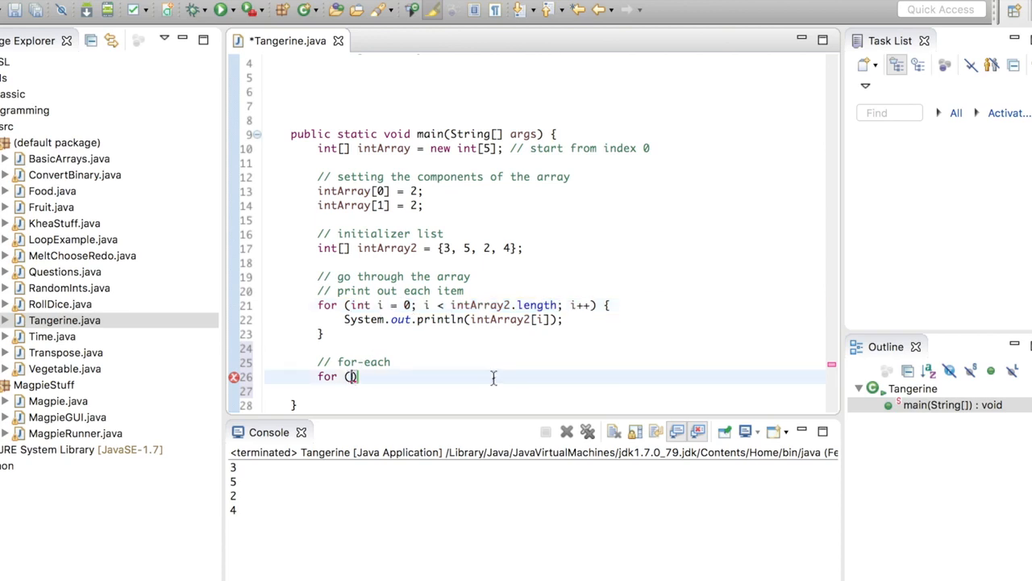
pyautogui.write('int i')
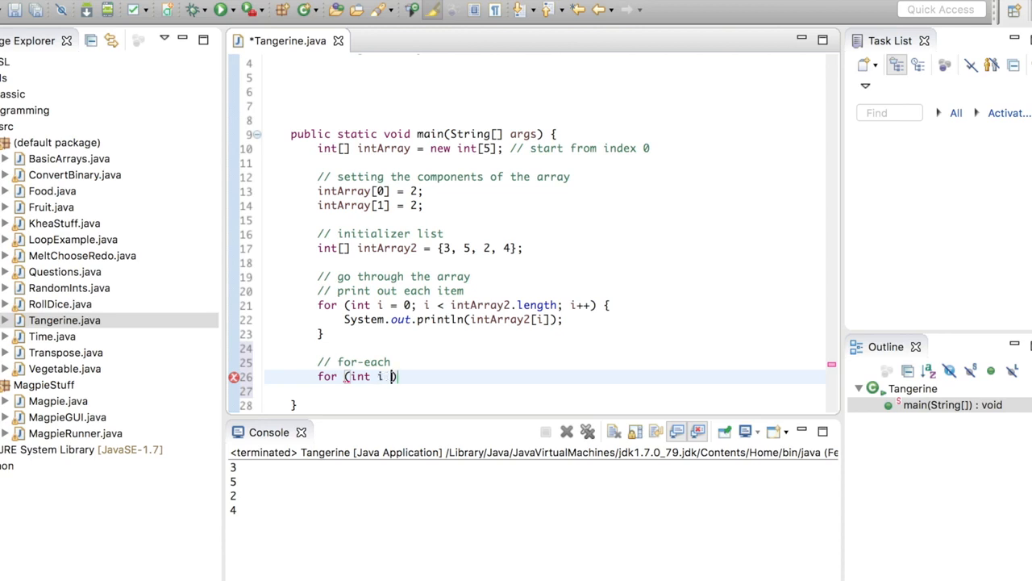
pyautogui.write(':')
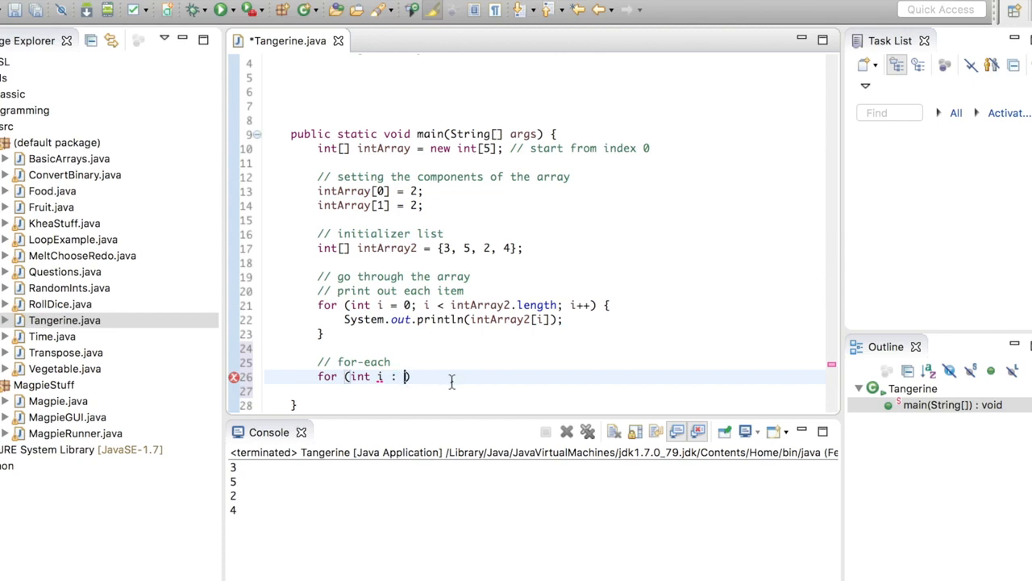
pyautogui.write('intARray')
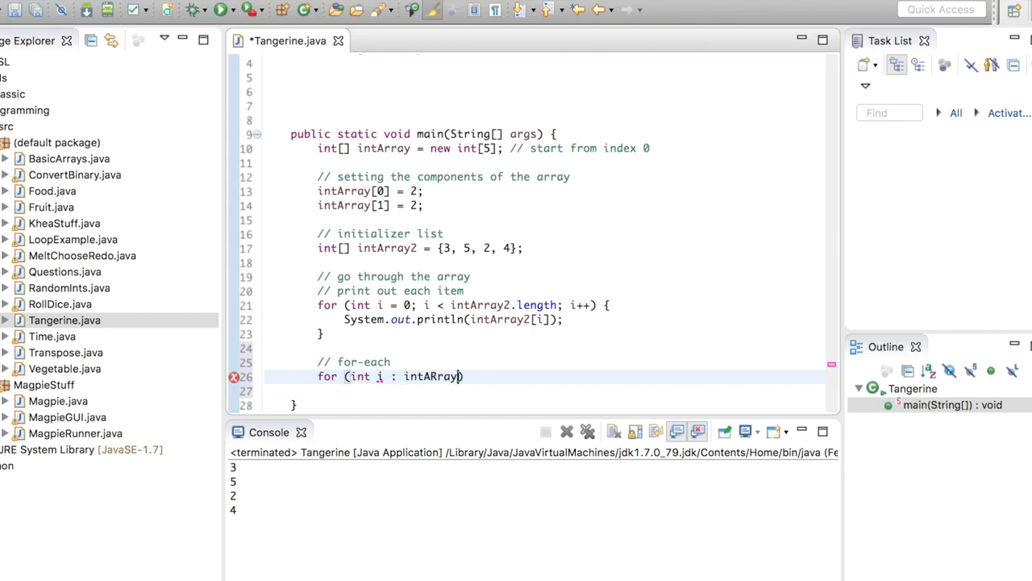
pyautogui.write('2) {')
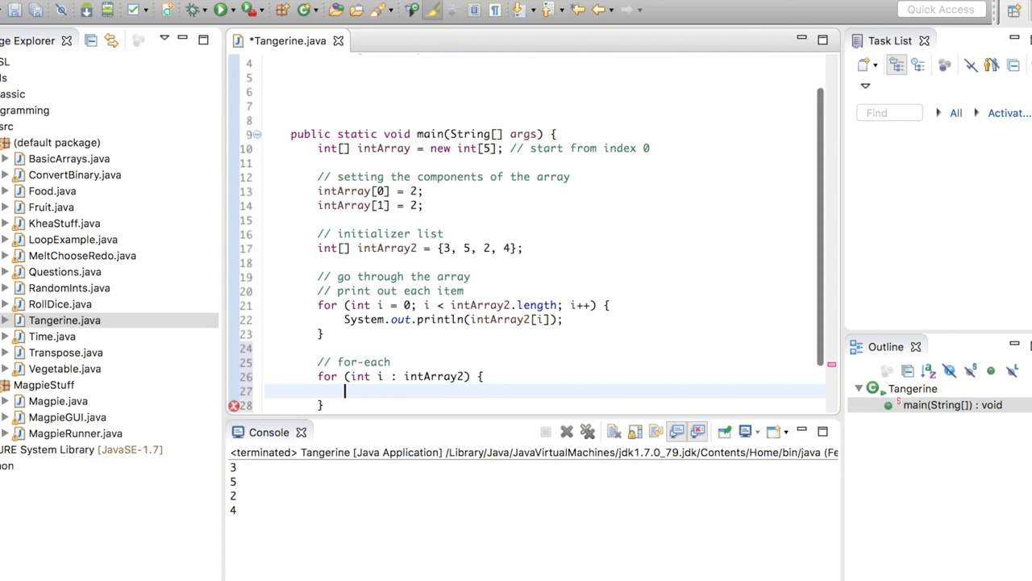
# - Print i with System.out.println(i); inside the for-each loop and highlight the uses of i
pyautogui.write('System.out.println(i);')
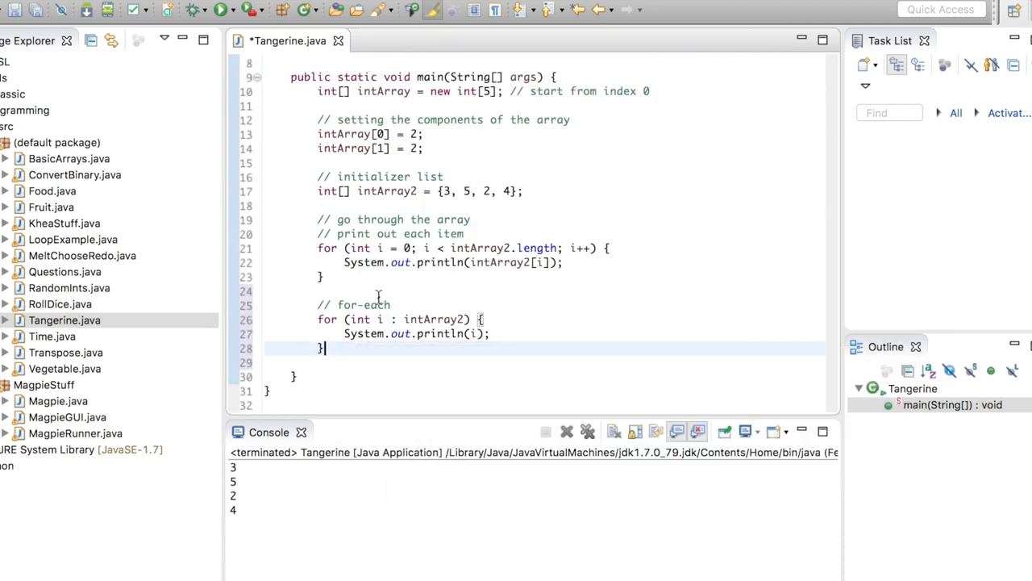
pyautogui.click(331, 319)
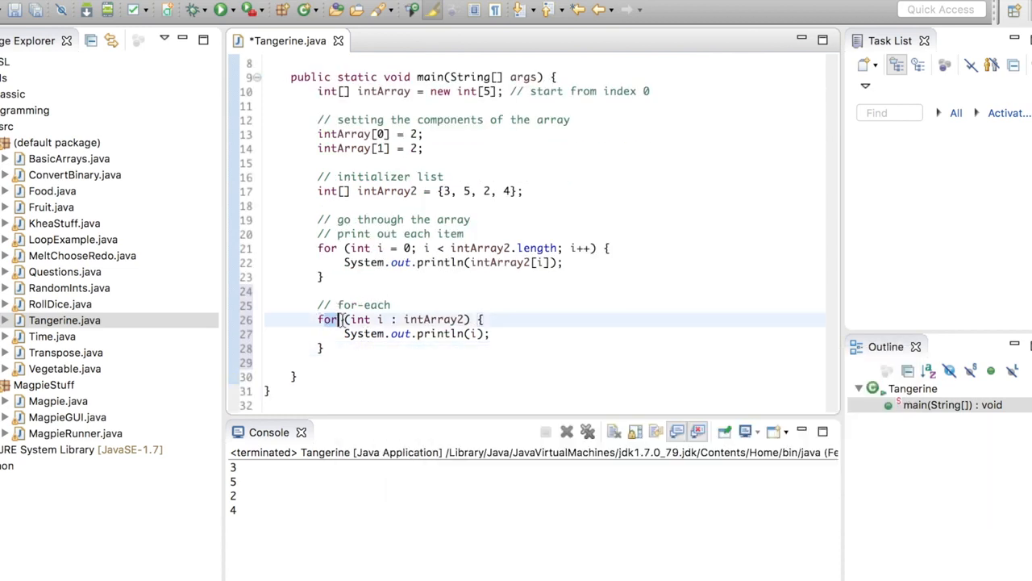
pyautogui.doubleClick(358, 319)
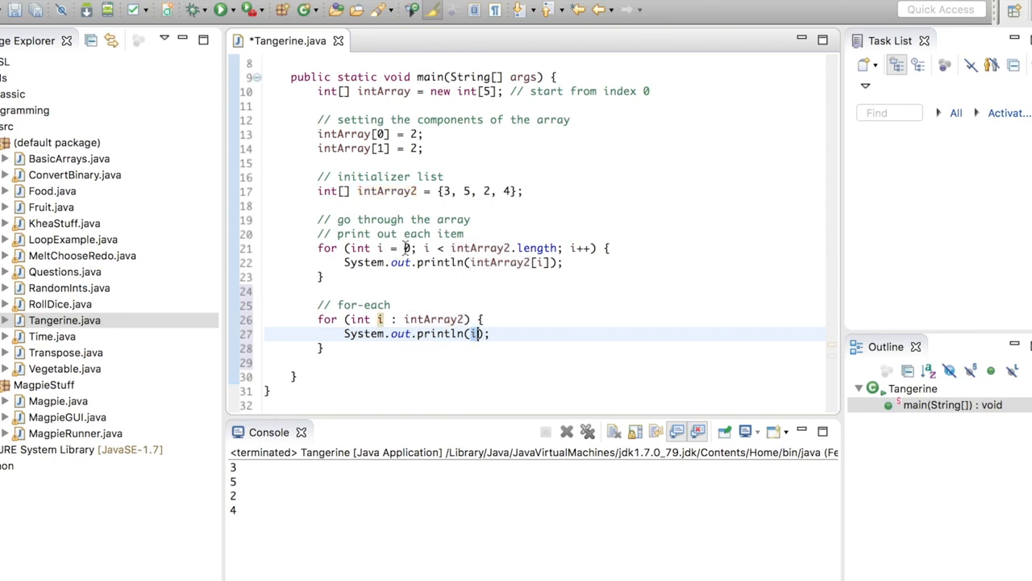
pyautogui.click(465, 190)
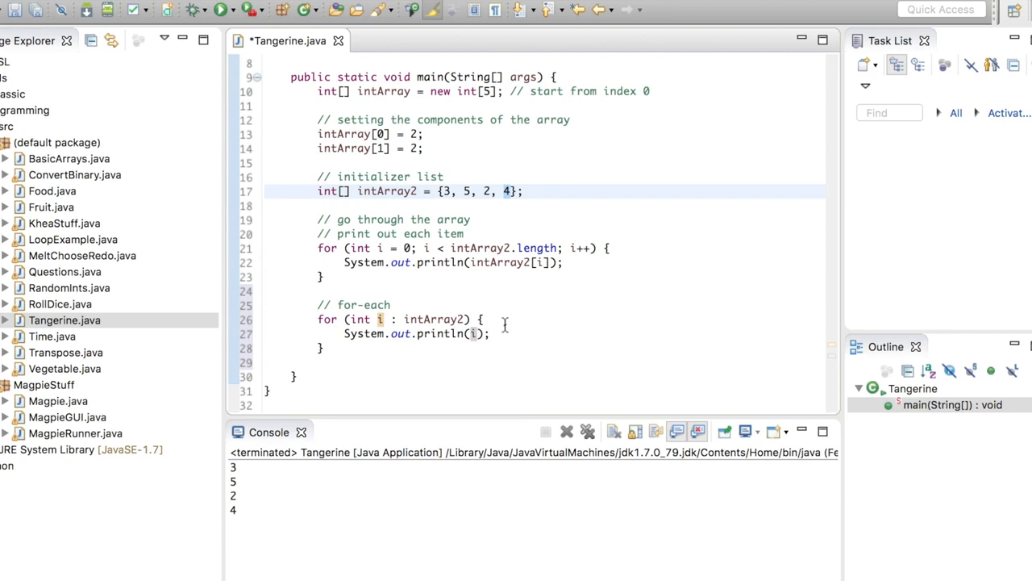
pyautogui.click(224, 9)
pyautogui.write('*/')
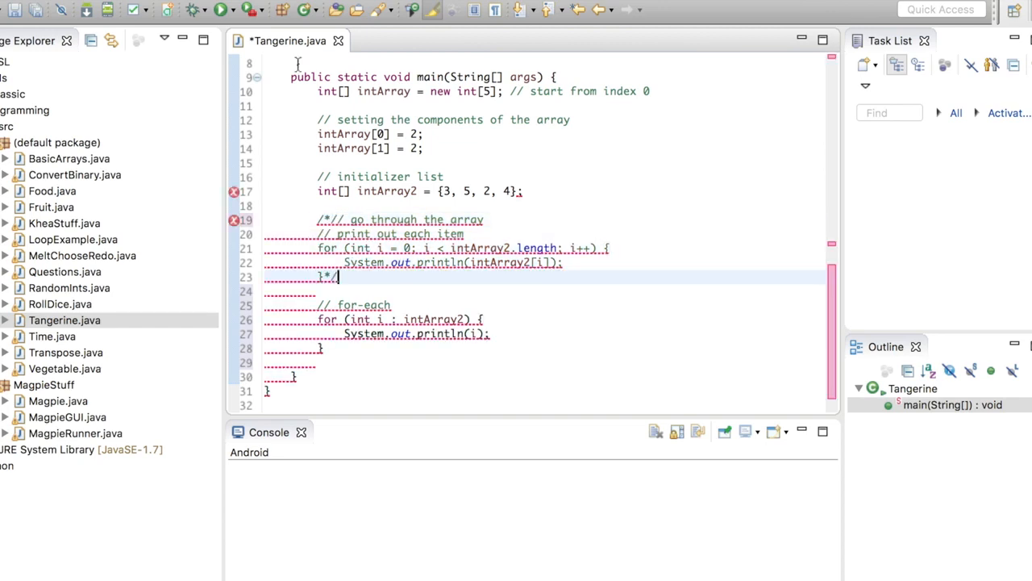
# - Run Tangerine with the index loop commented out so only the for-each prints 3, 5, 2, 4
pyautogui.click(219, 9)
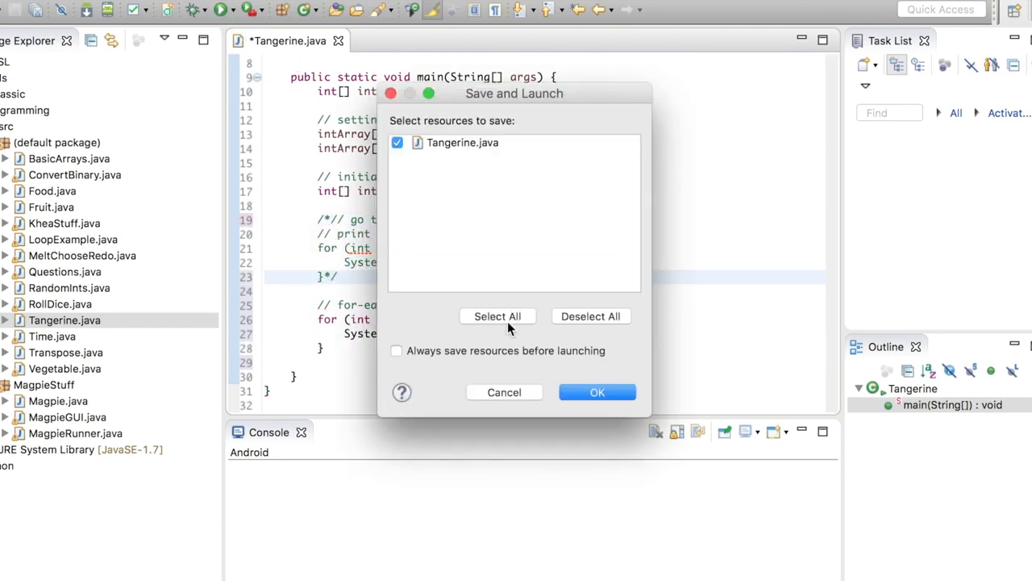
pyautogui.click(597, 392)
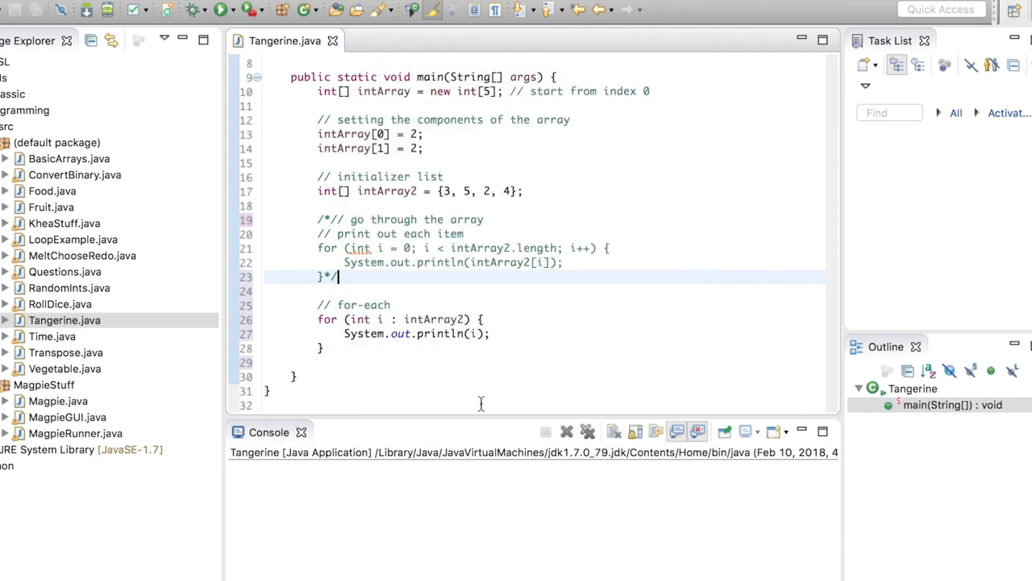
pyautogui.click(219, 9)
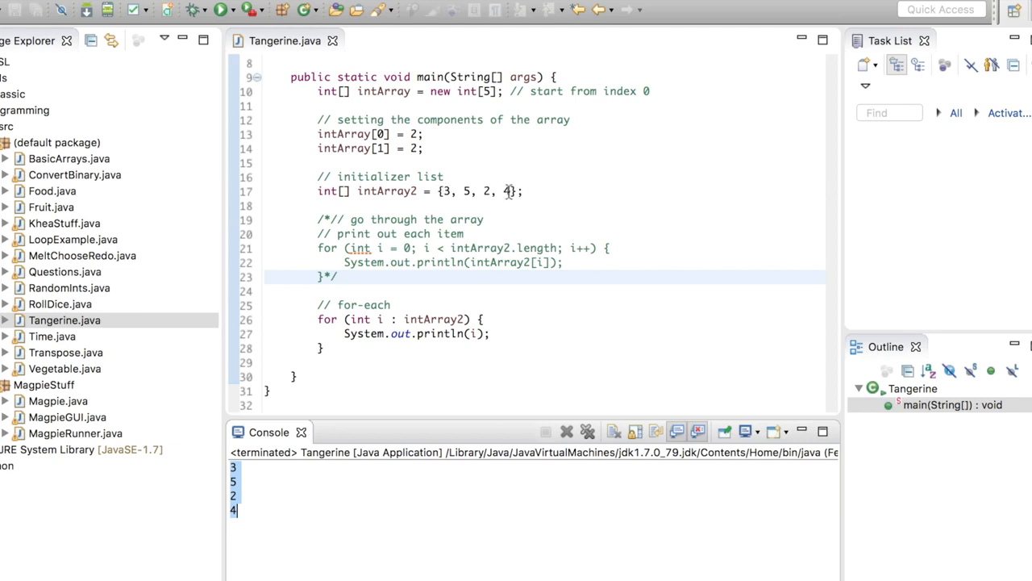
pyautogui.click(524, 191)
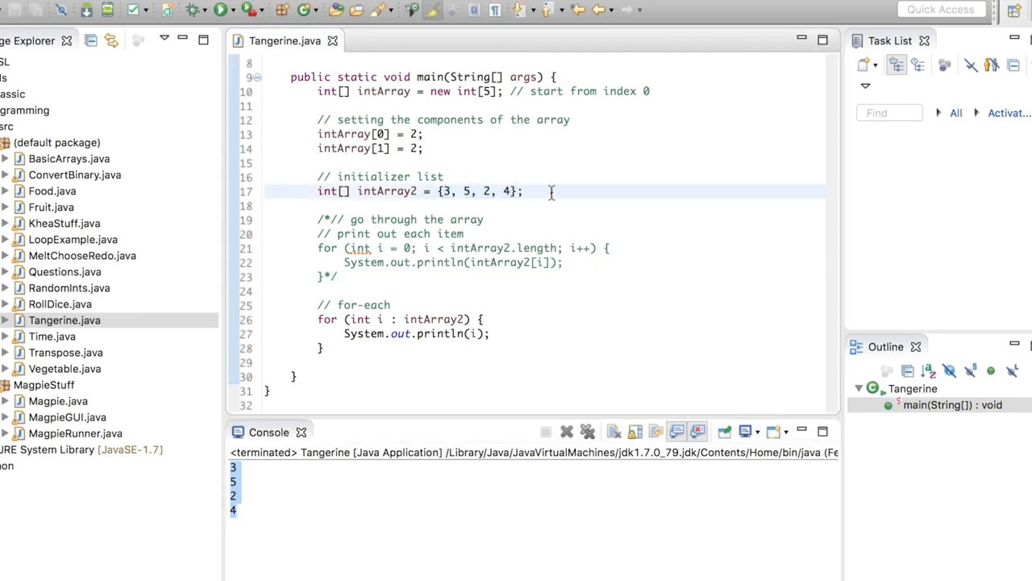
pyautogui.click(523, 190)
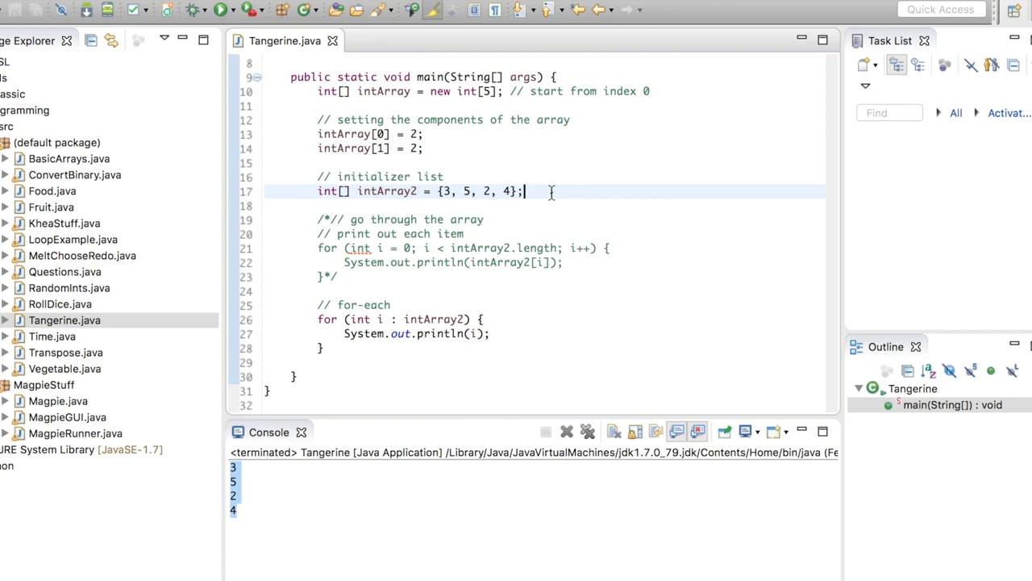